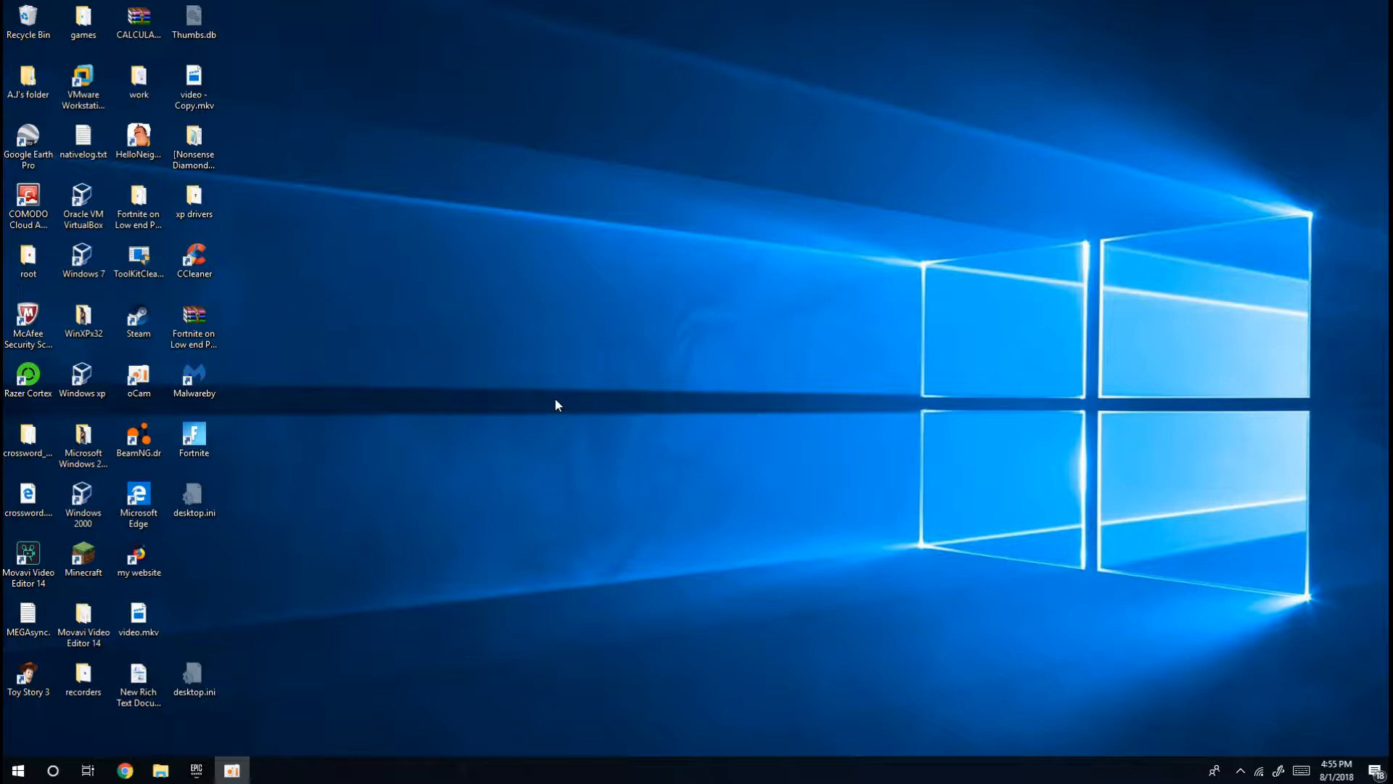
pyautogui.moveTo(545, 426)
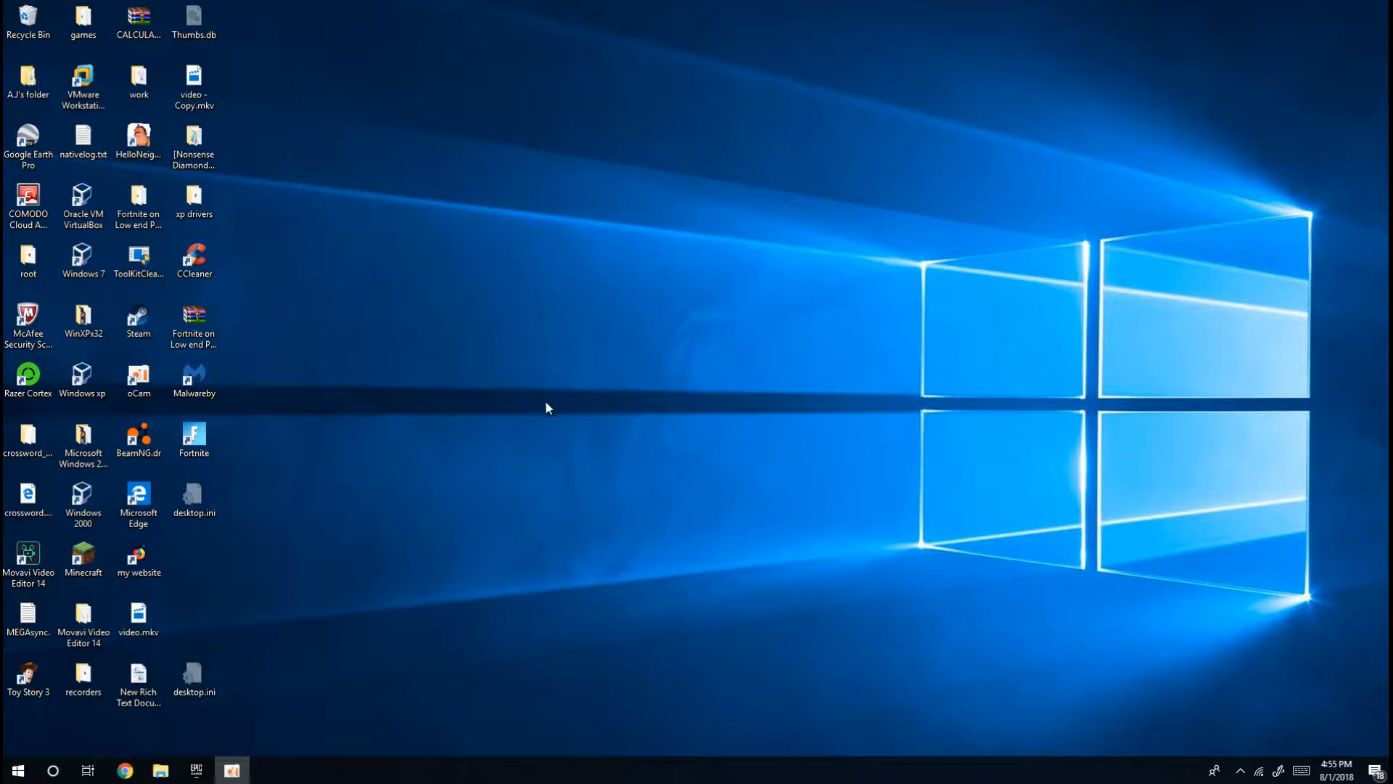
# Bring the browser forward showing the Timelapse Boy63 channel home page.
pyautogui.click(128, 769)
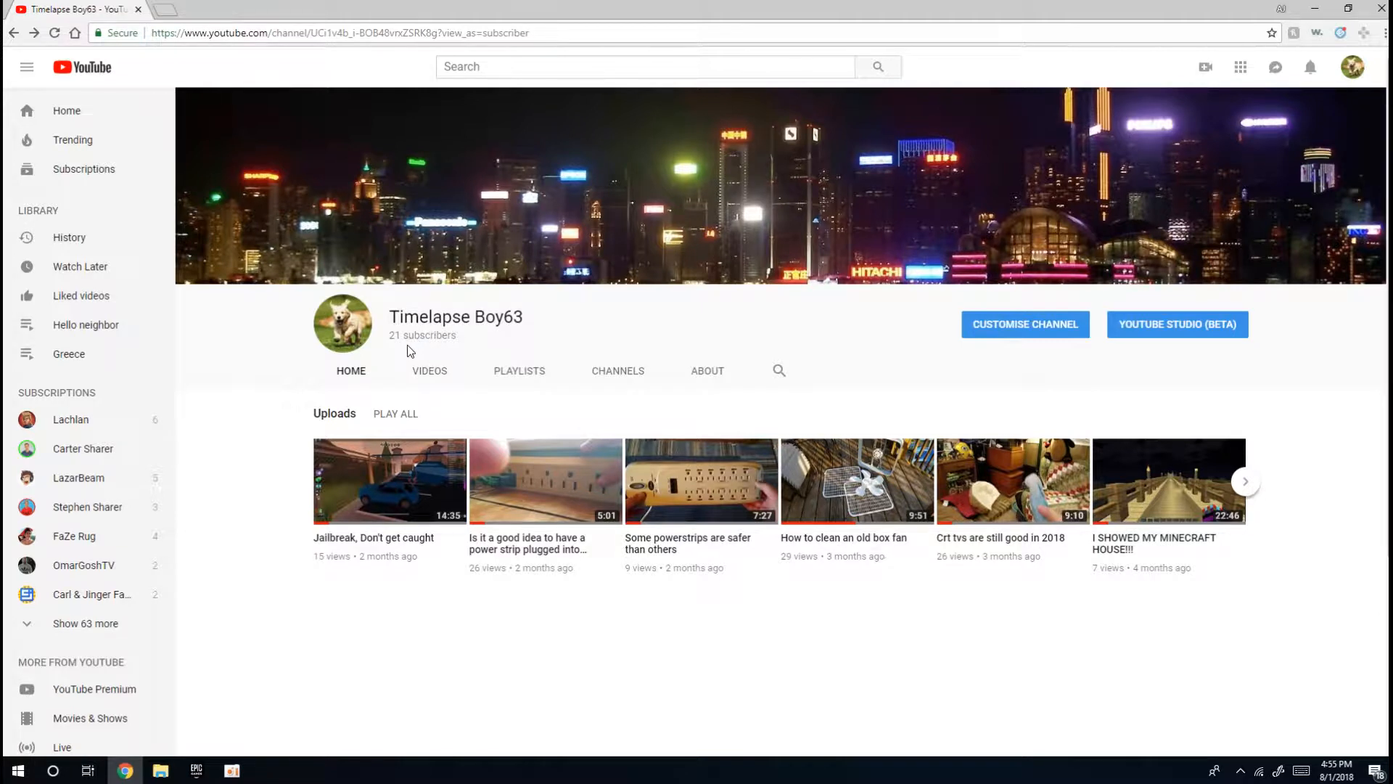
pyautogui.moveTo(421, 340)
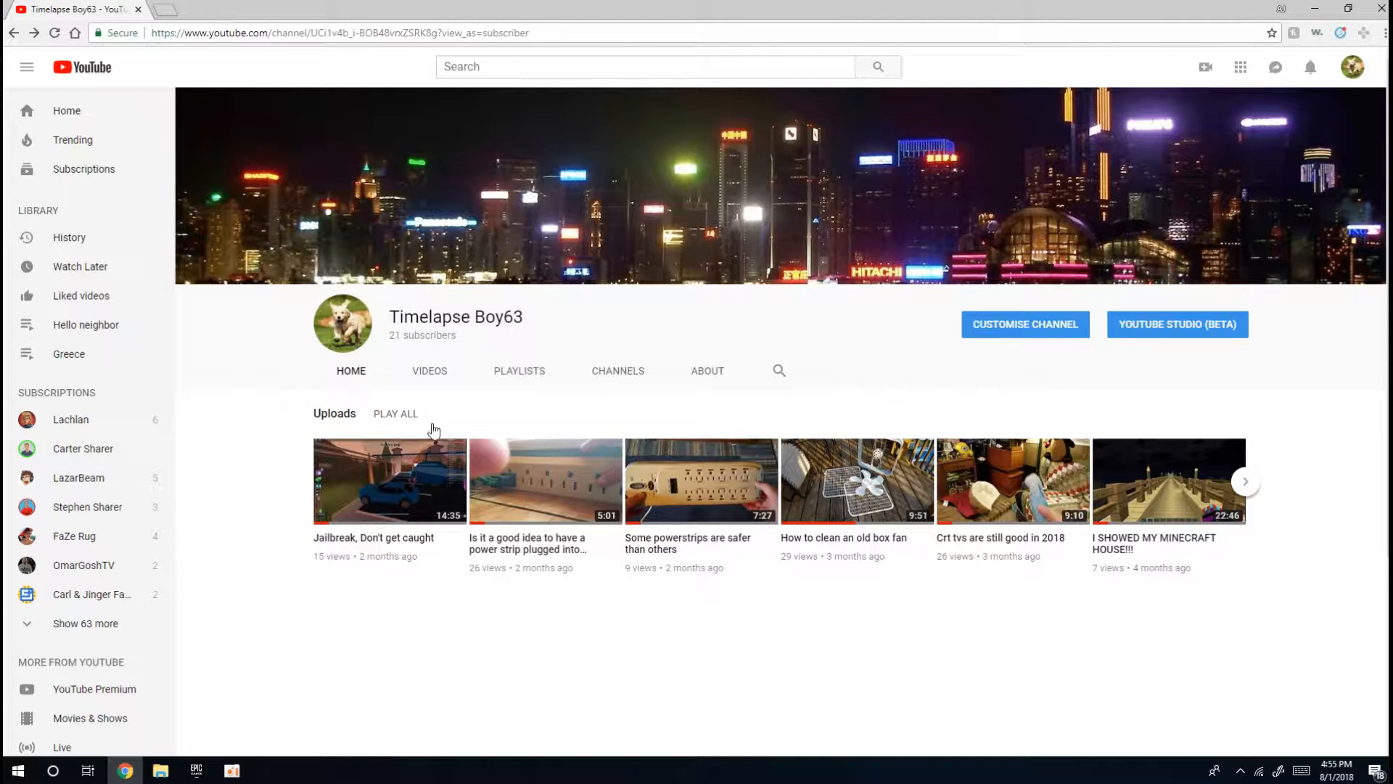
pyautogui.moveTo(408, 354)
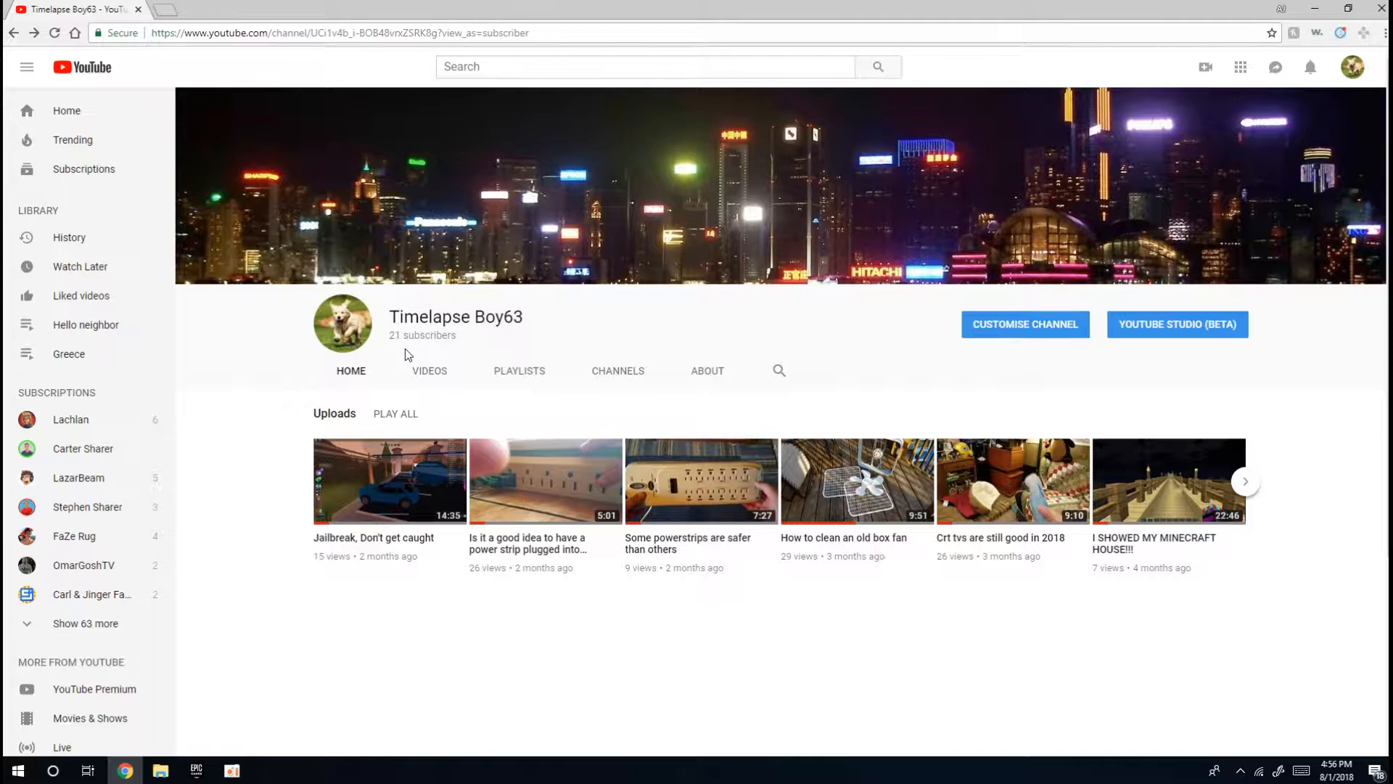
pyautogui.moveTo(417, 543)
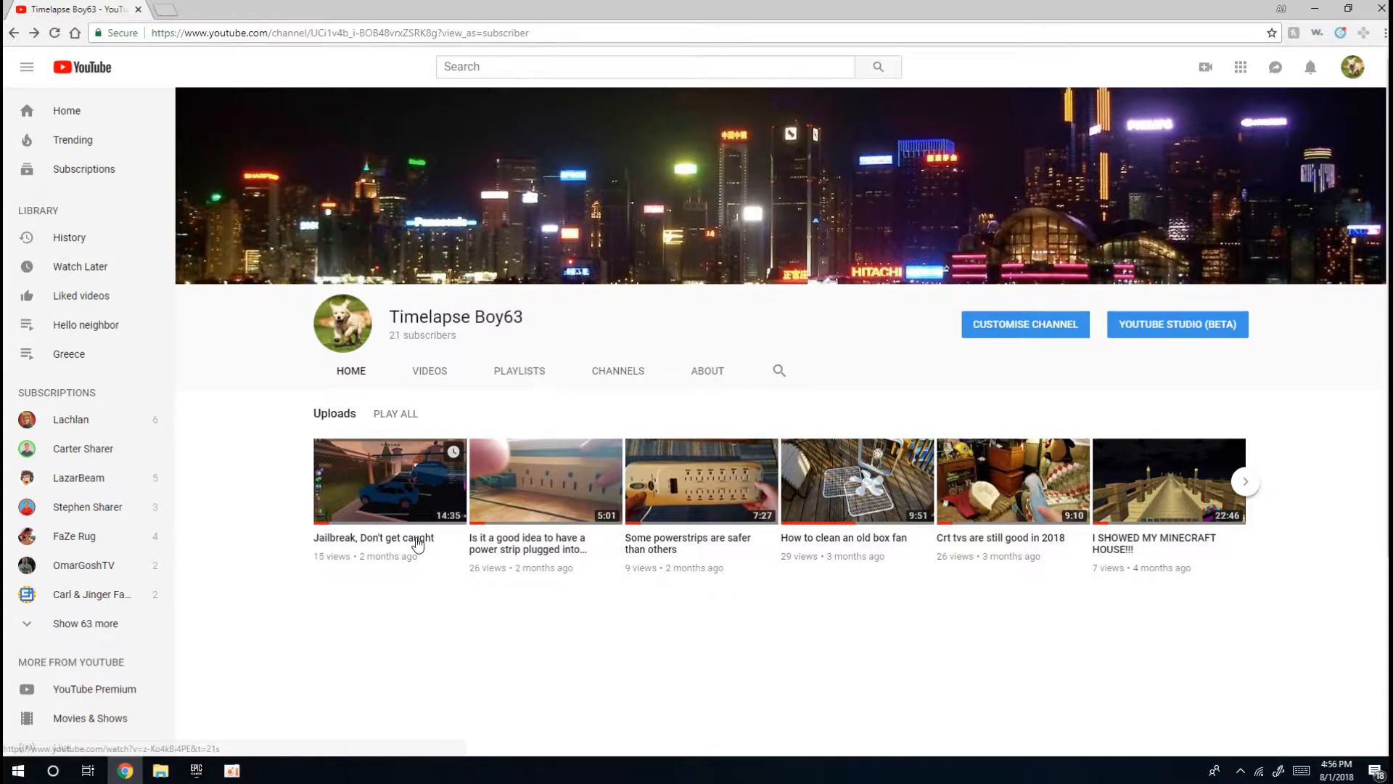
pyautogui.moveTo(462, 363)
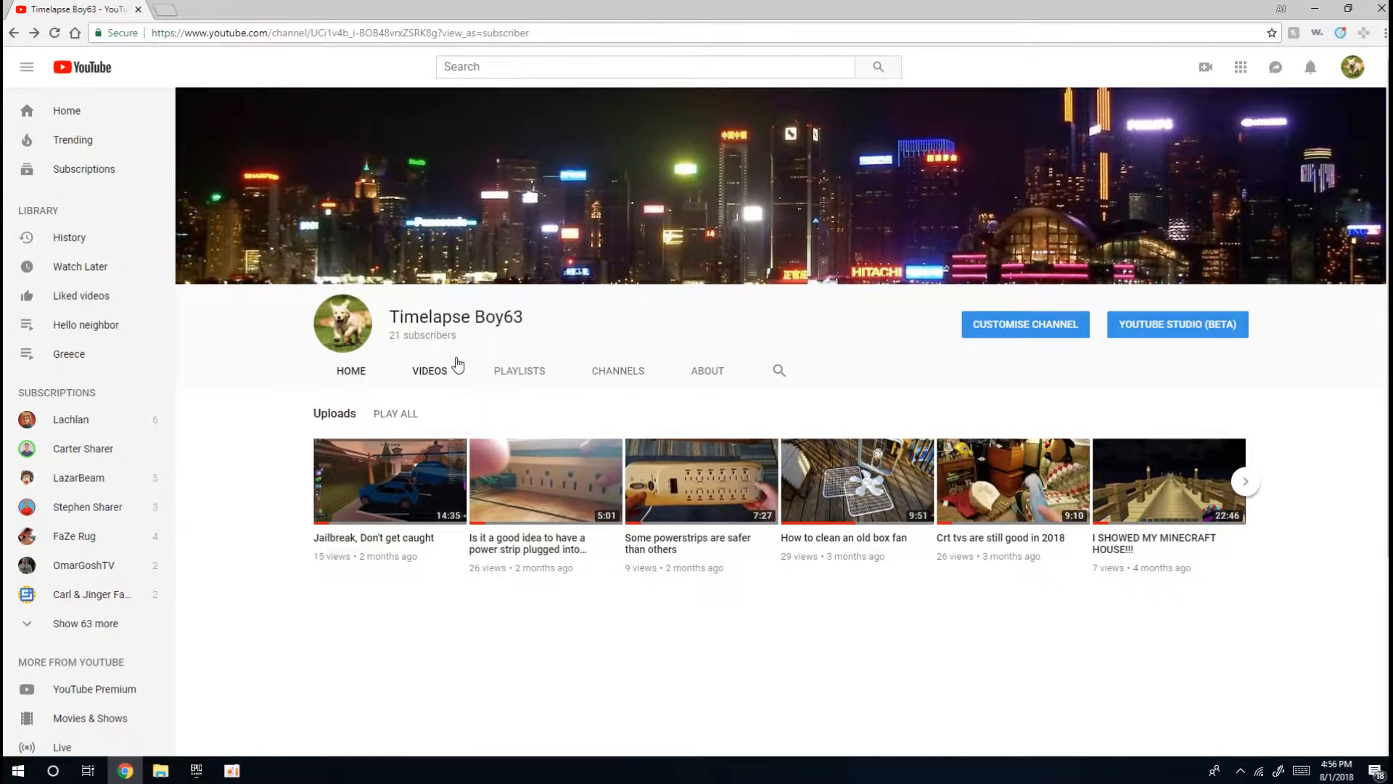
# Switch to the Videos grid and scroll down to the oldest timelapse uploads.
pyautogui.click(429, 372)
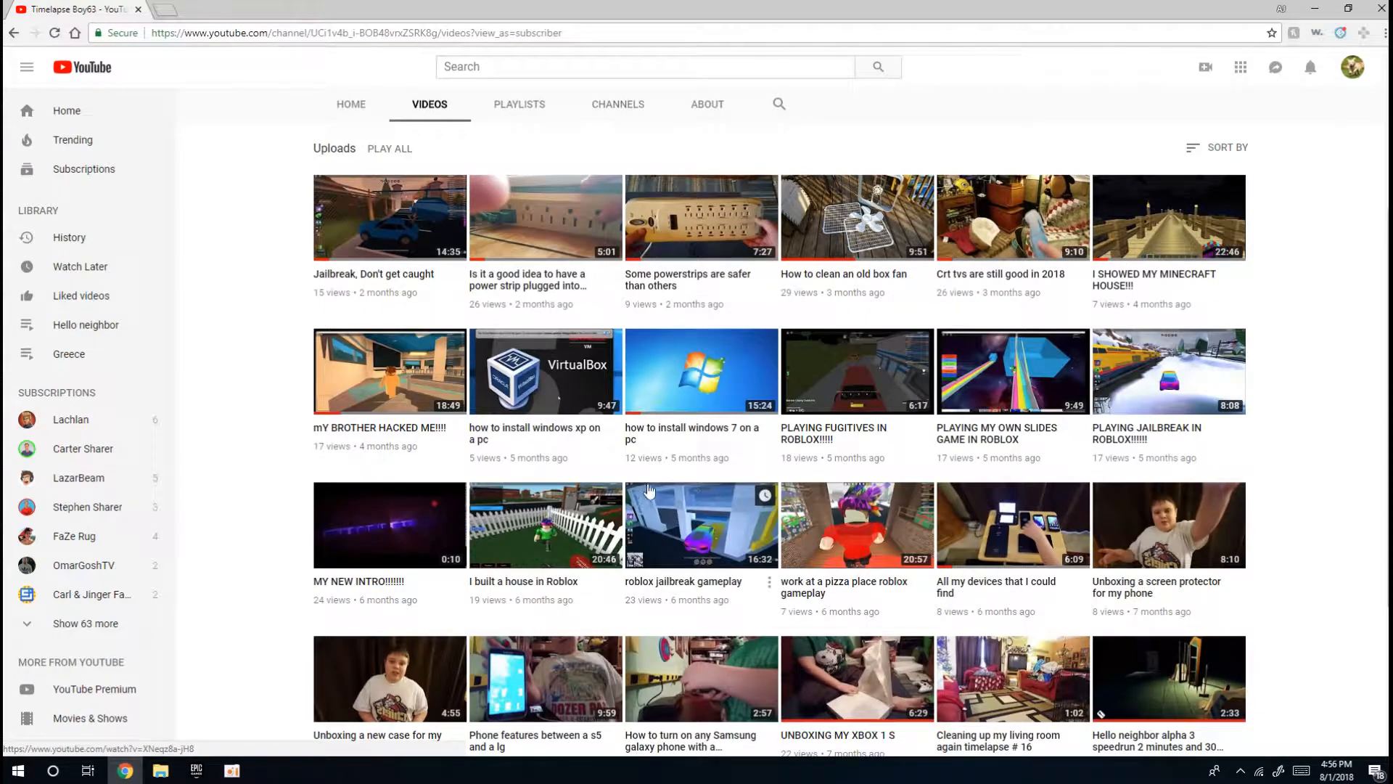
pyautogui.scroll(-3)
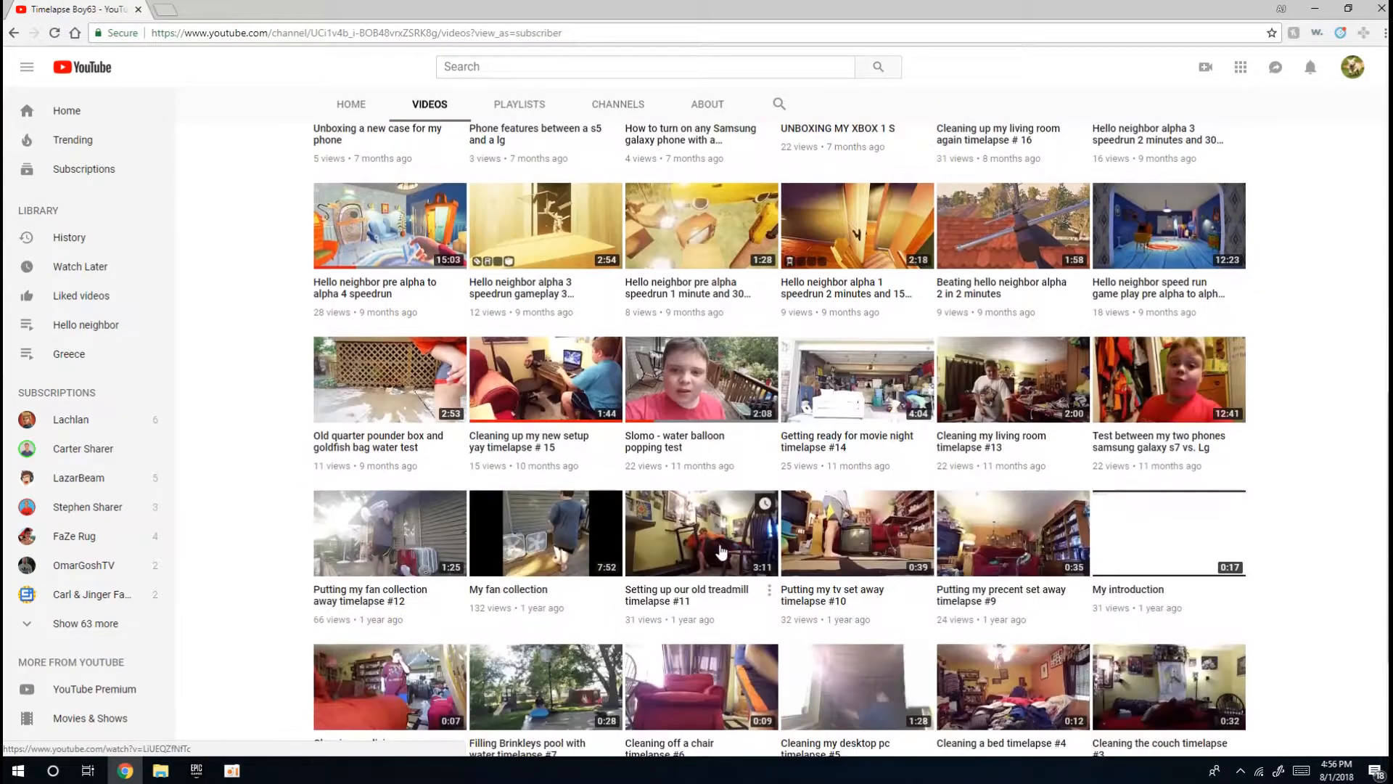
pyautogui.scroll(-3)
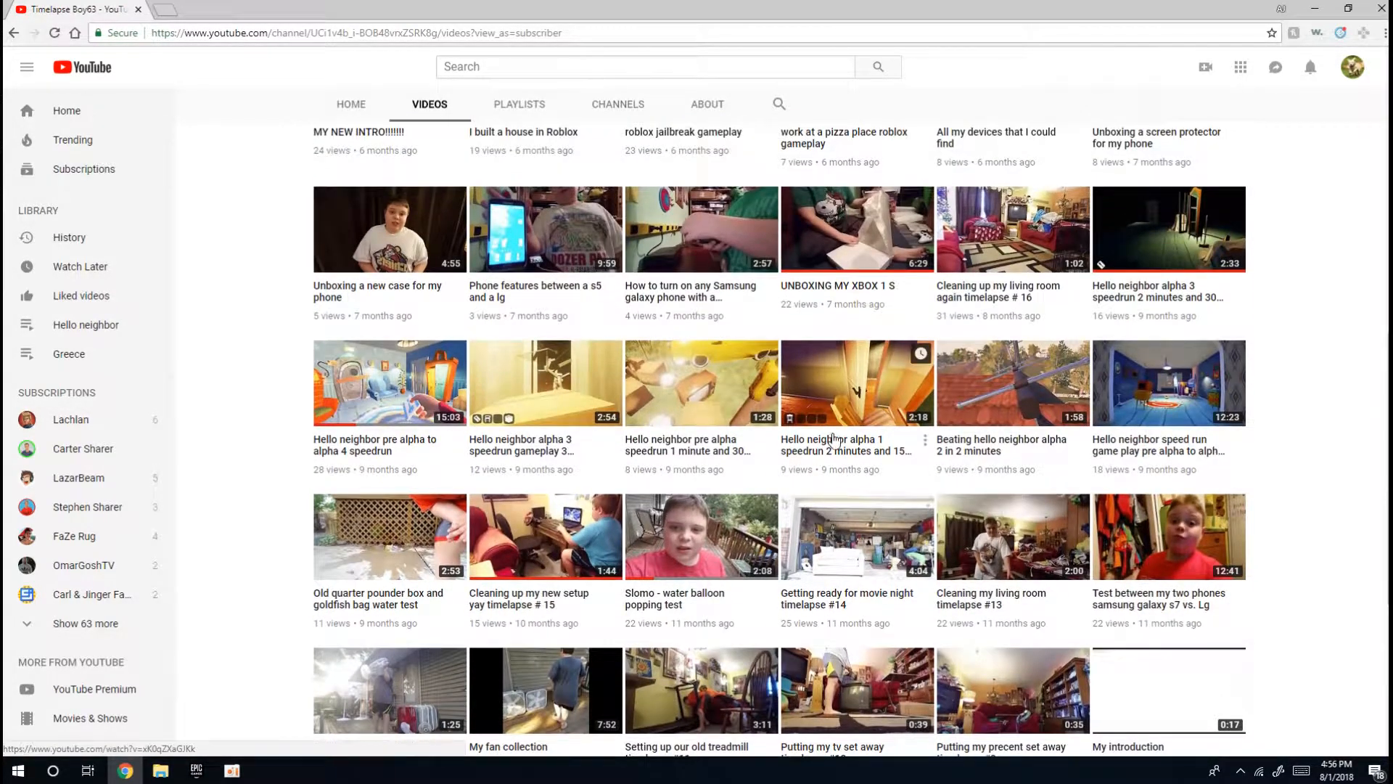
pyautogui.scroll(-3)
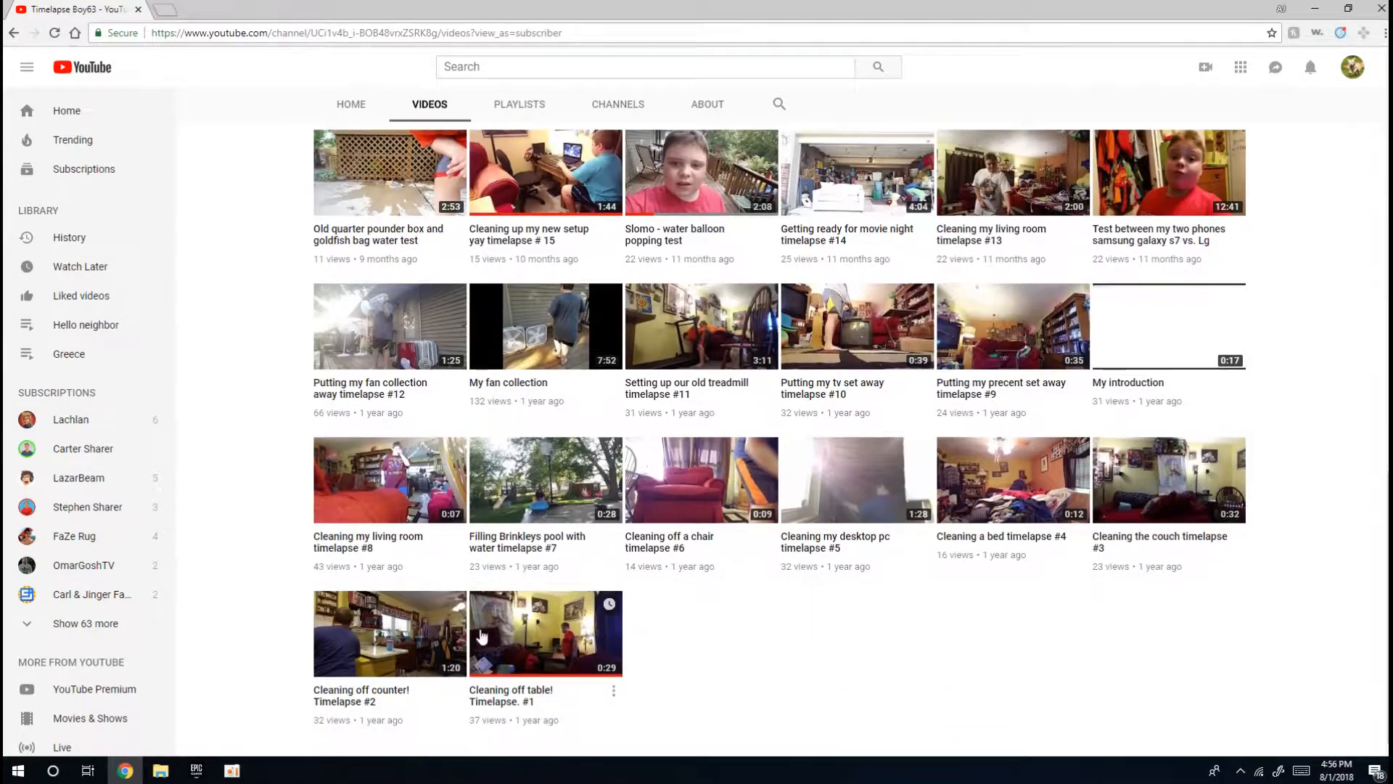
pyautogui.moveTo(582, 552)
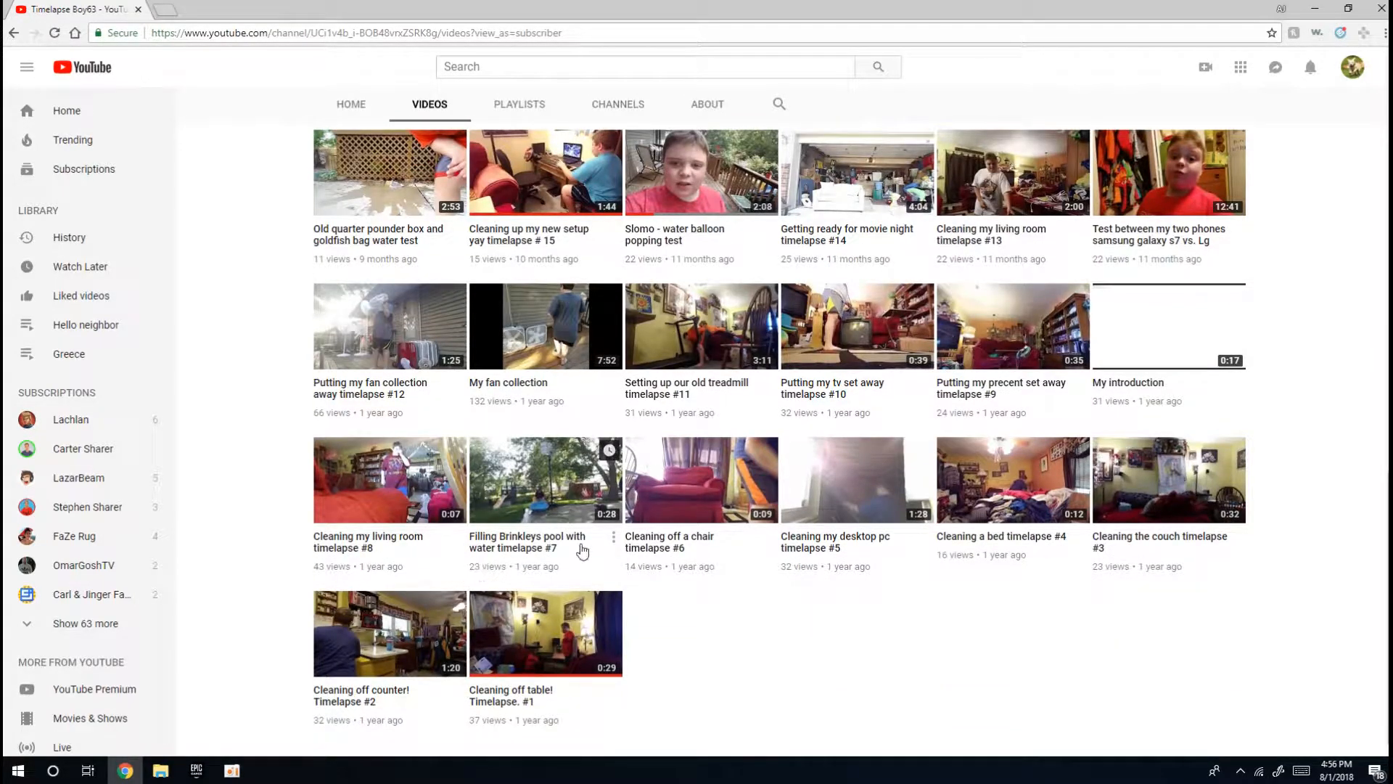
pyautogui.moveTo(595, 550)
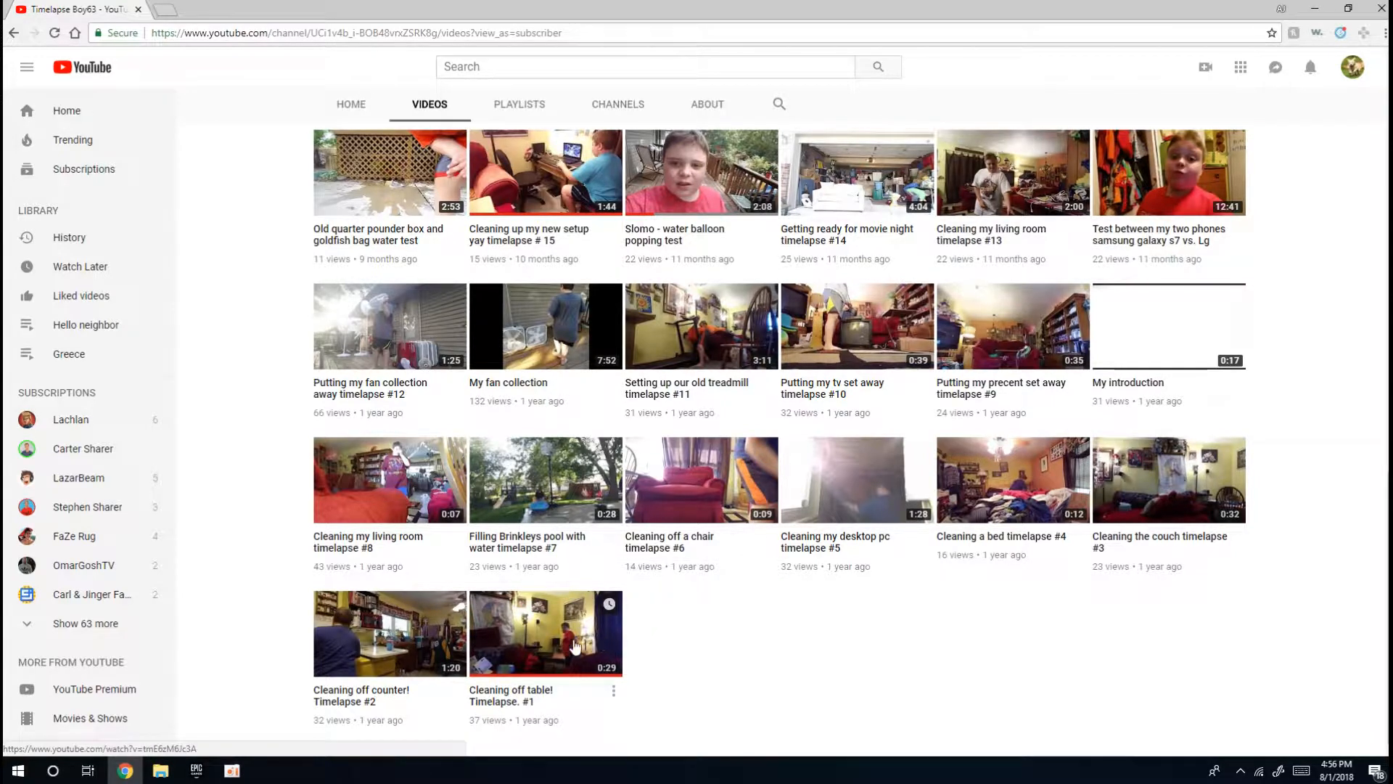
pyautogui.moveTo(597, 621)
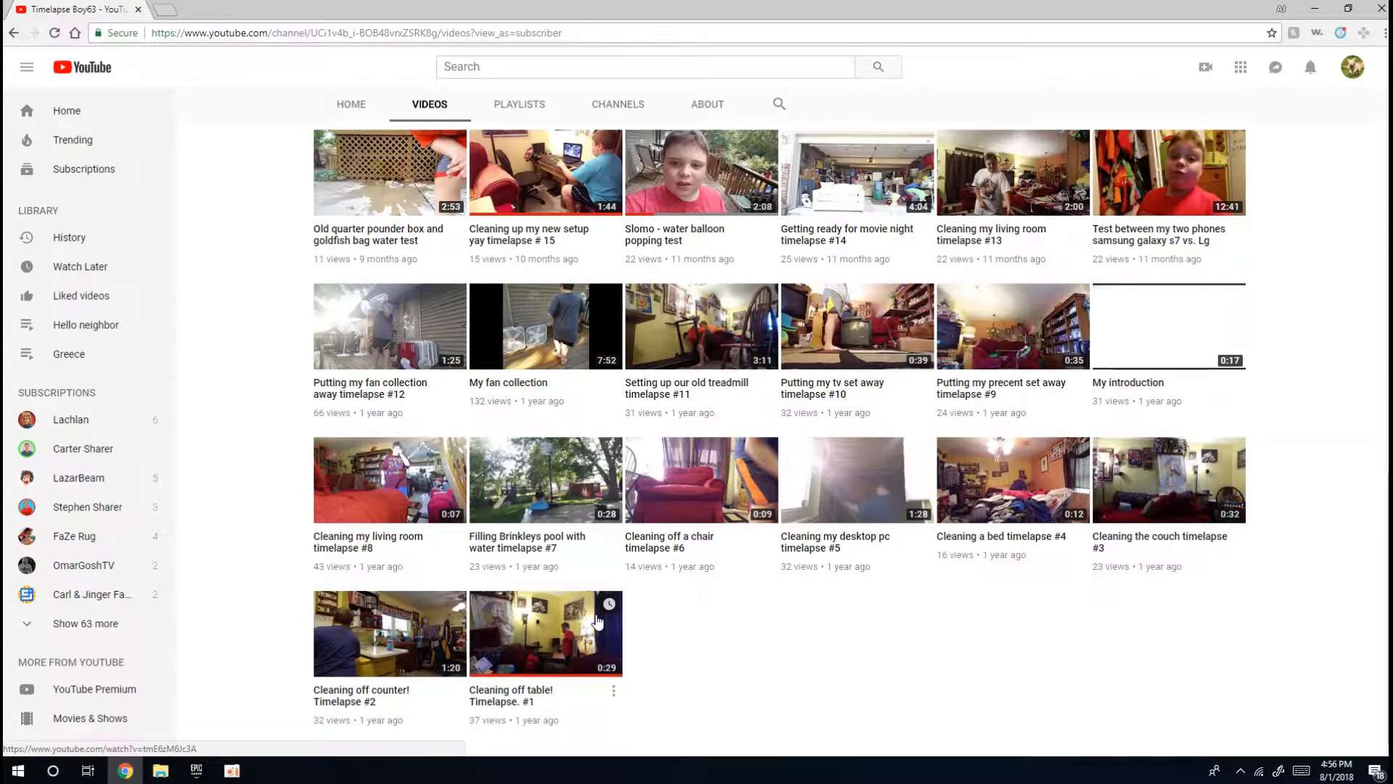
pyautogui.moveTo(1152, 499)
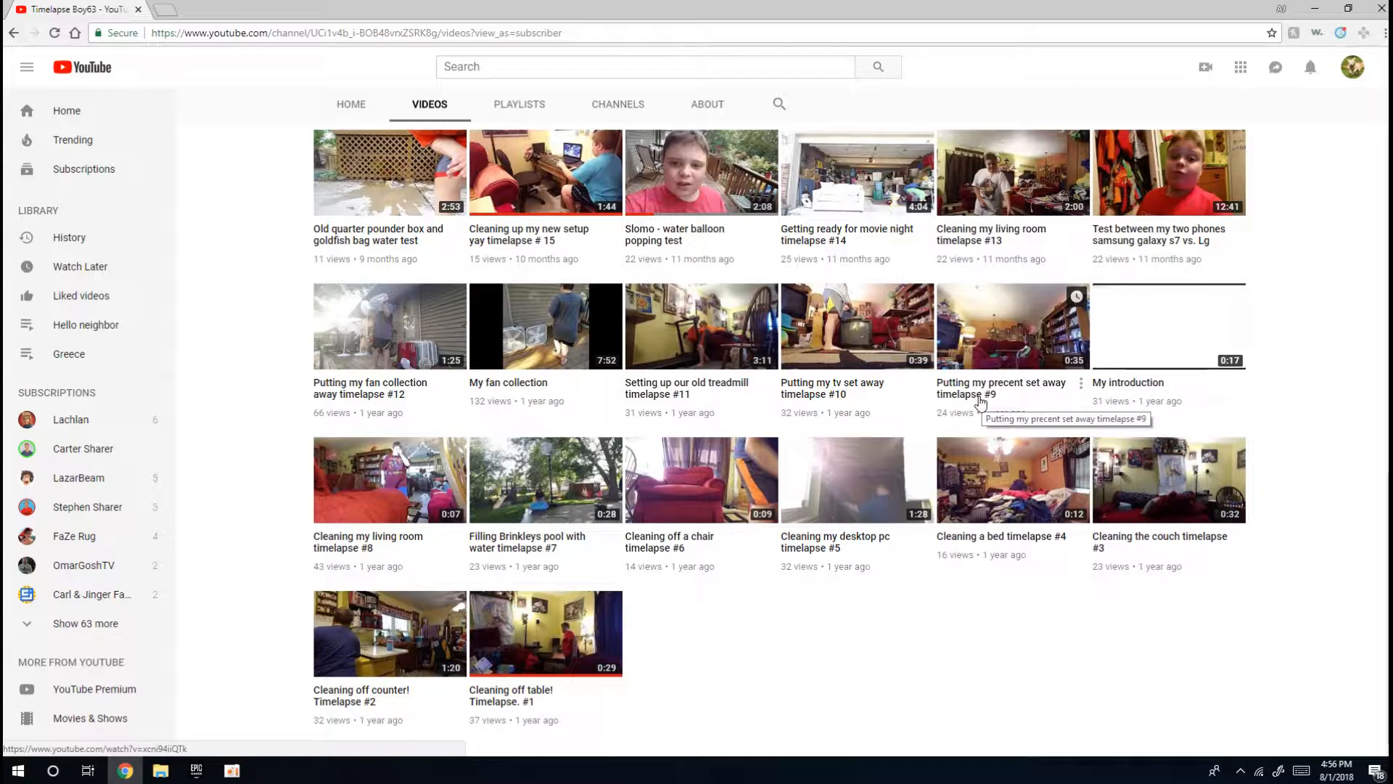
pyautogui.moveTo(958, 395)
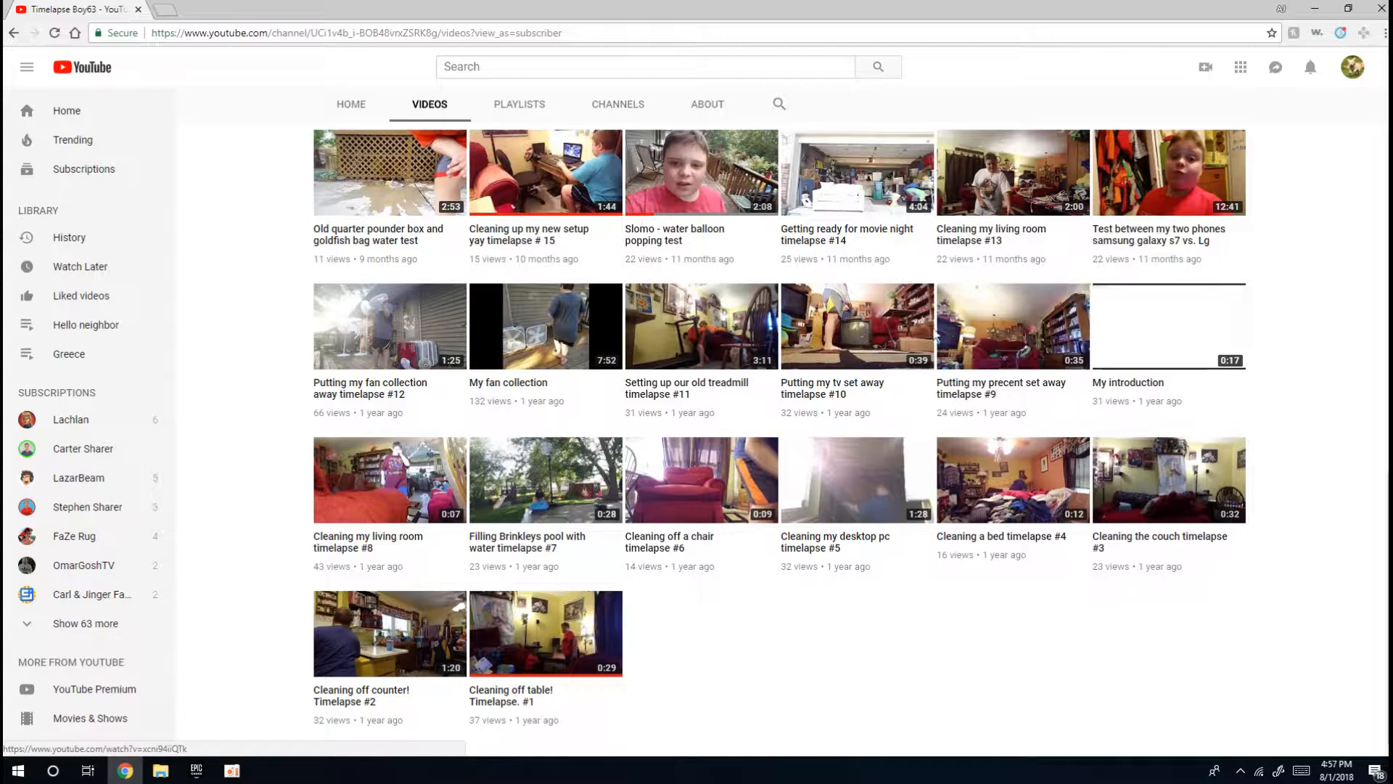
pyautogui.moveTo(444, 688)
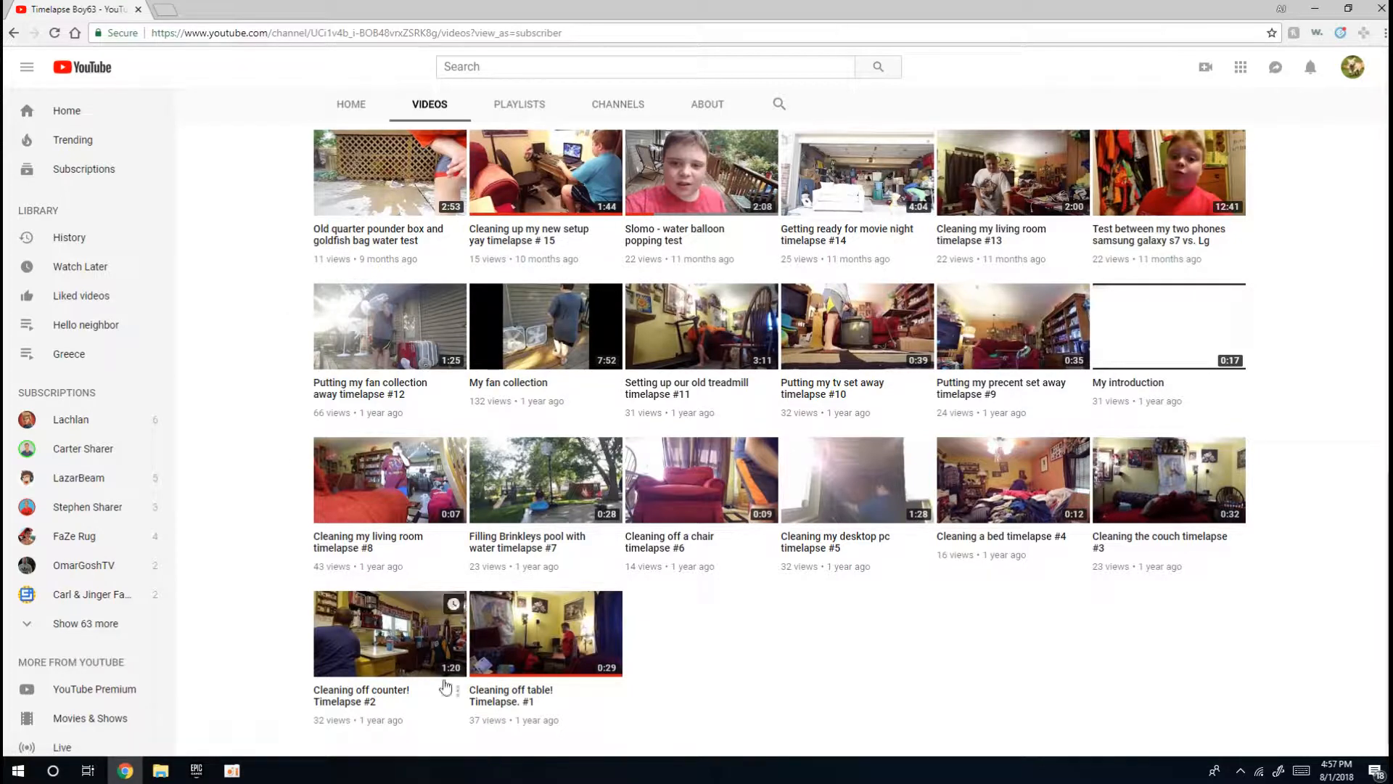
pyautogui.moveTo(544, 331)
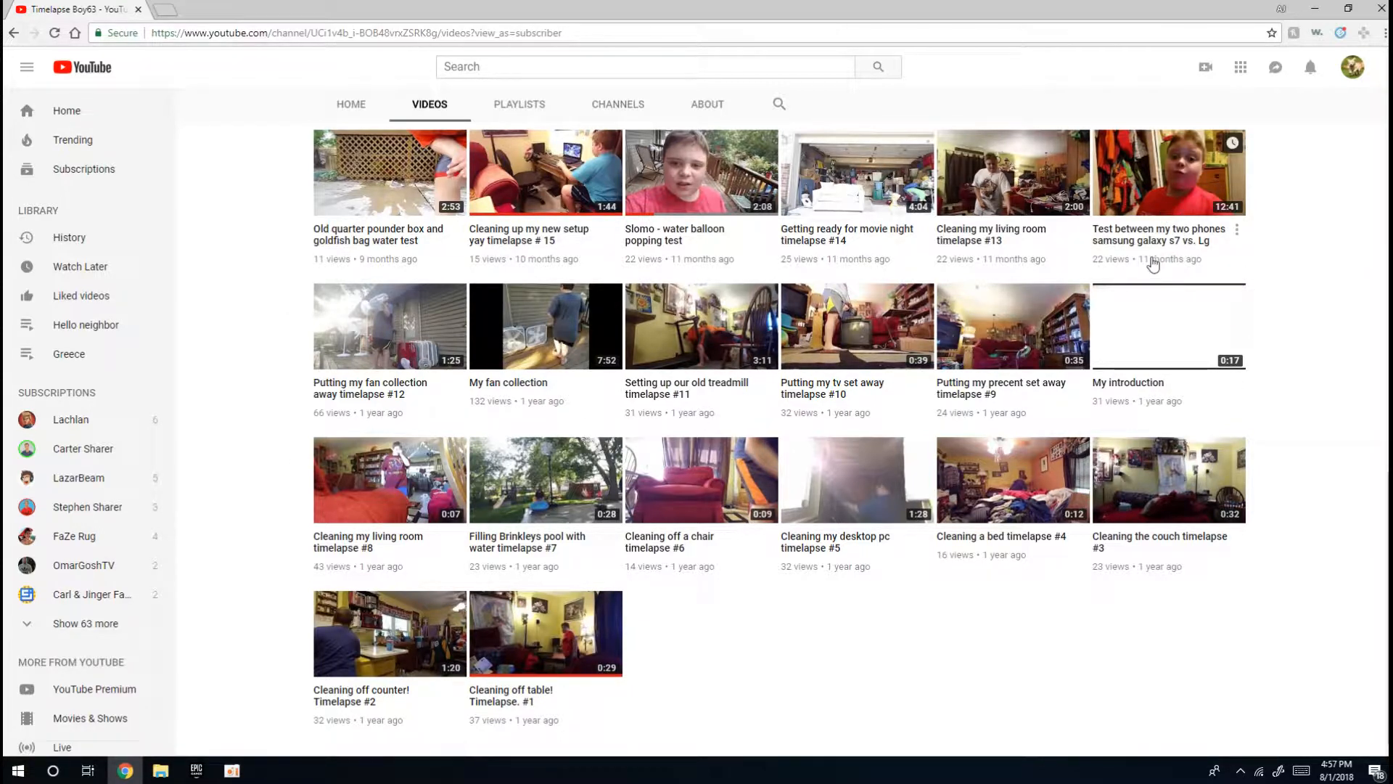
pyautogui.moveTo(1136, 180)
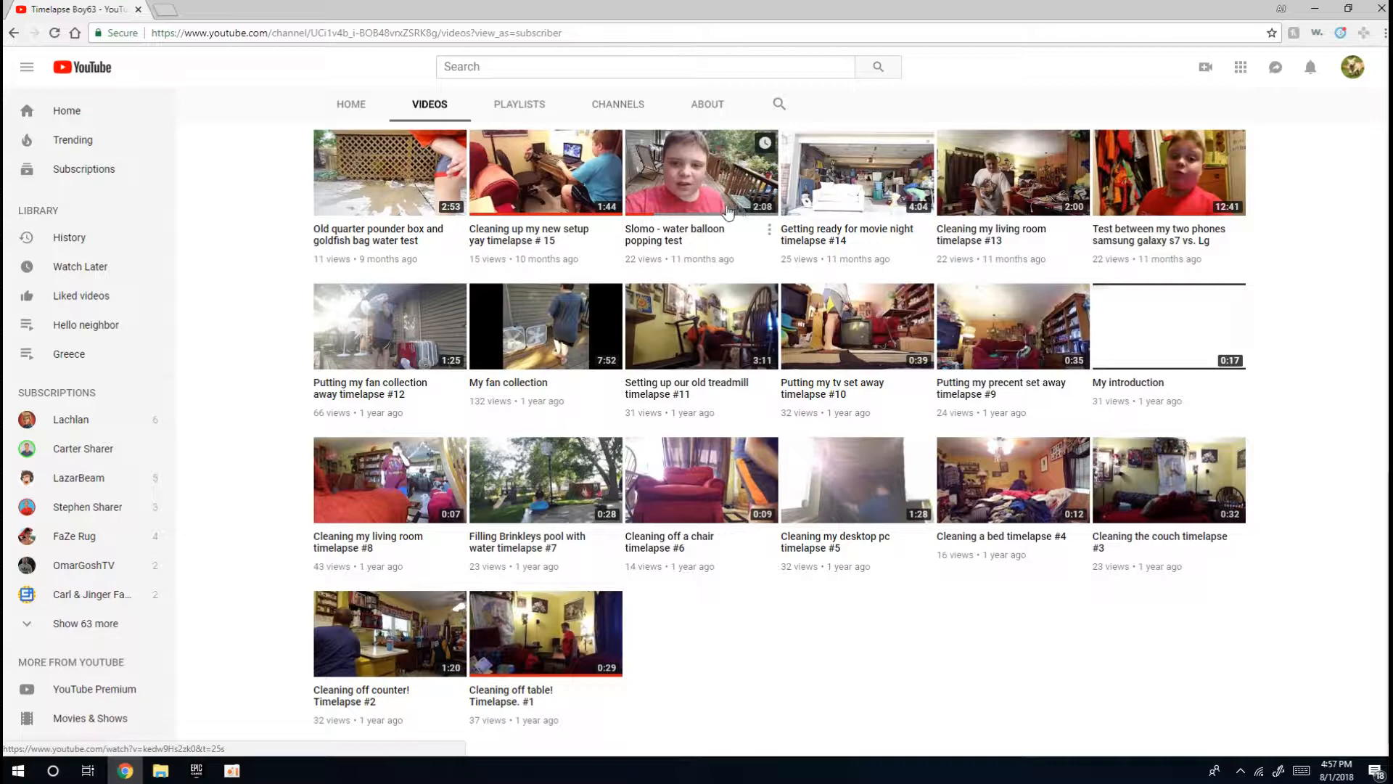
pyautogui.moveTo(669, 198)
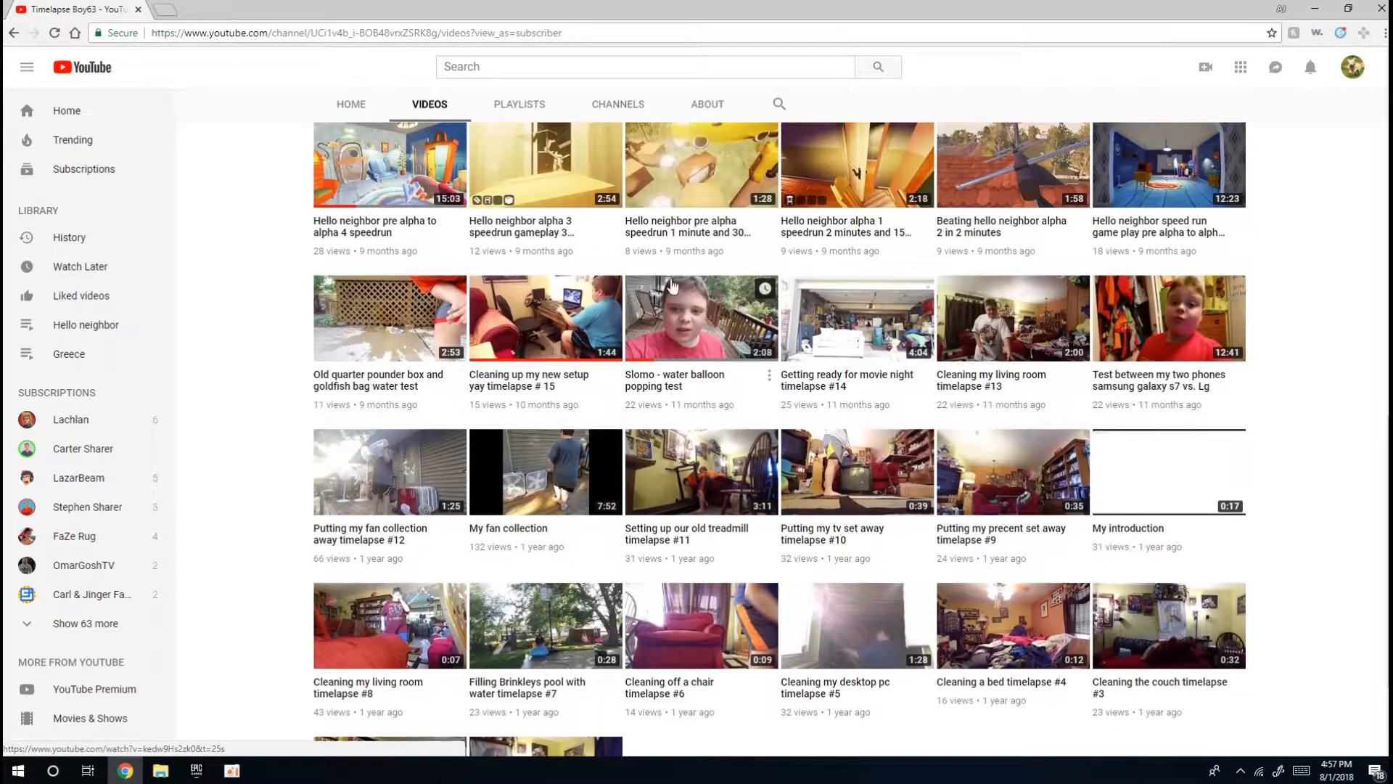
pyautogui.moveTo(721, 334)
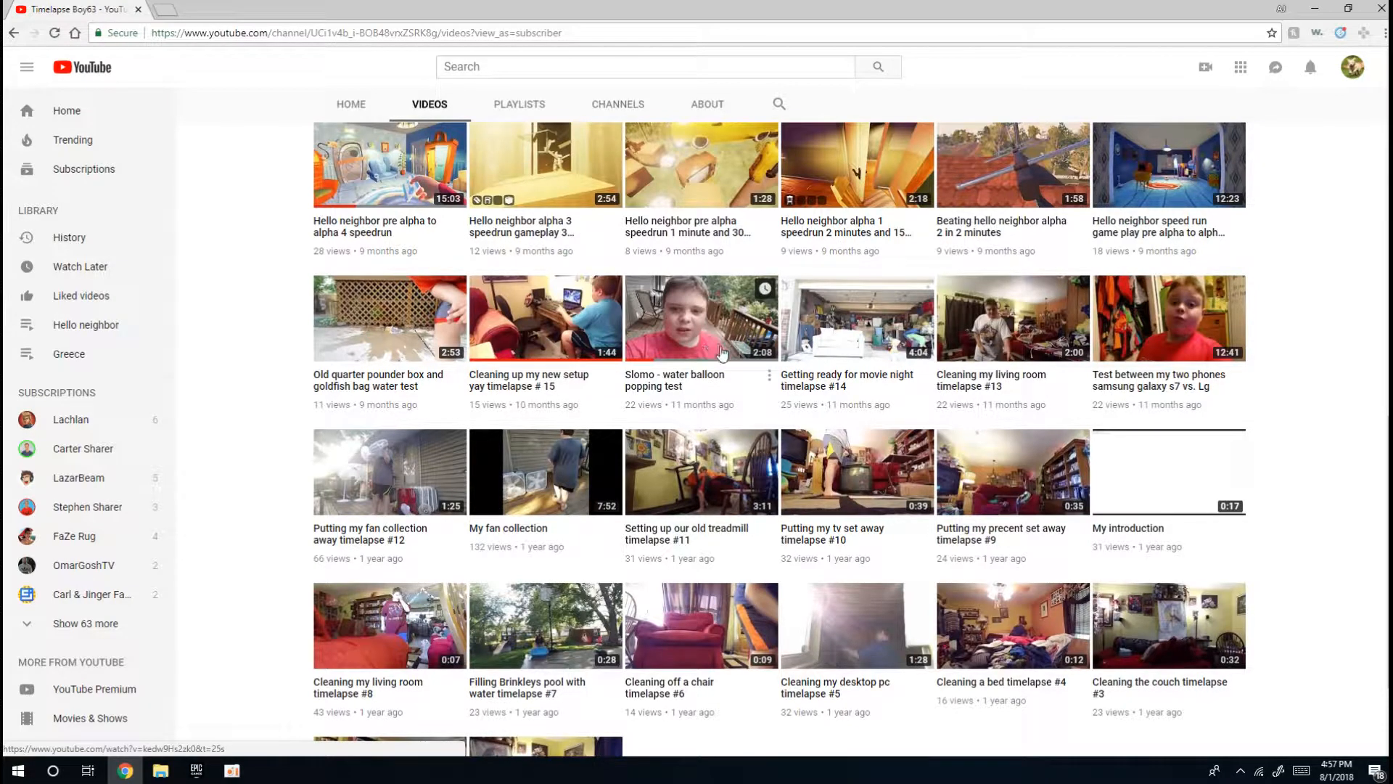
pyautogui.moveTo(383, 339)
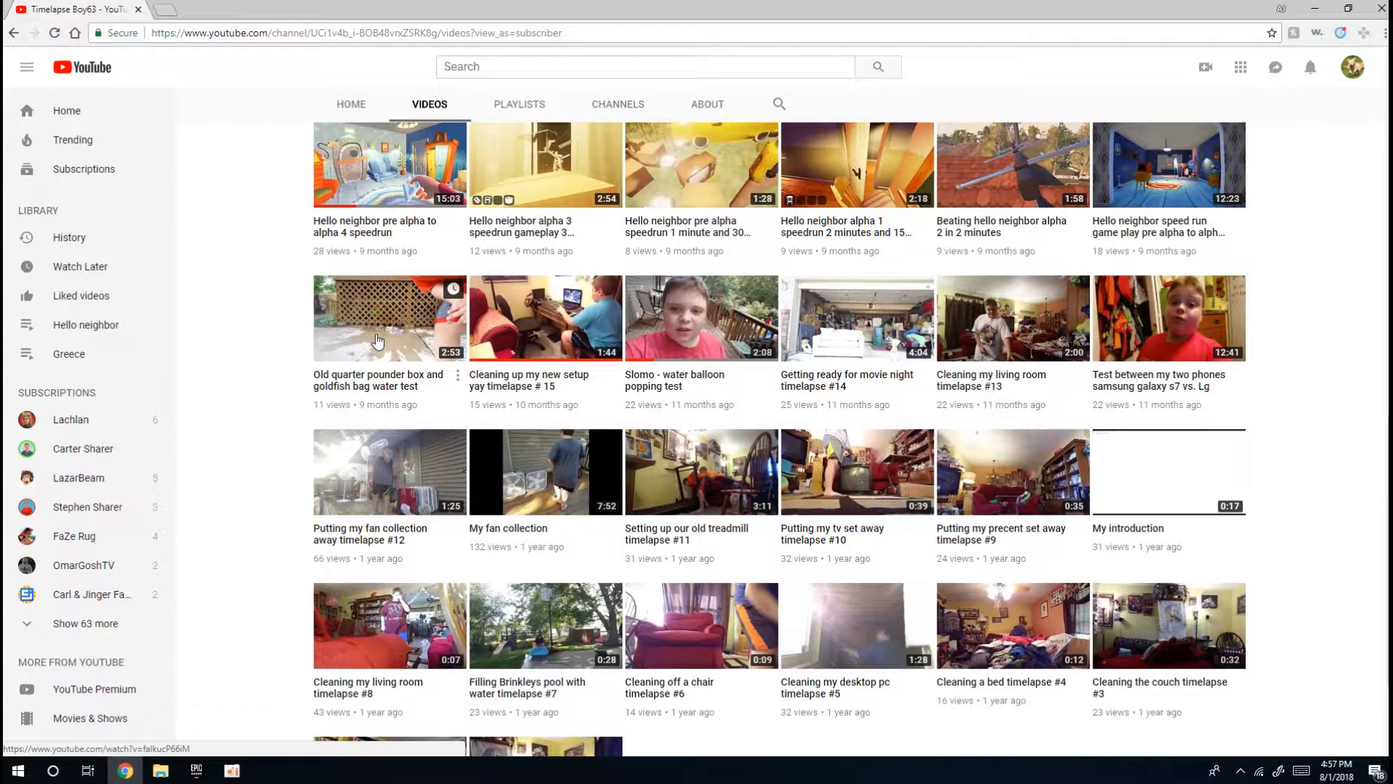
pyautogui.moveTo(368, 341)
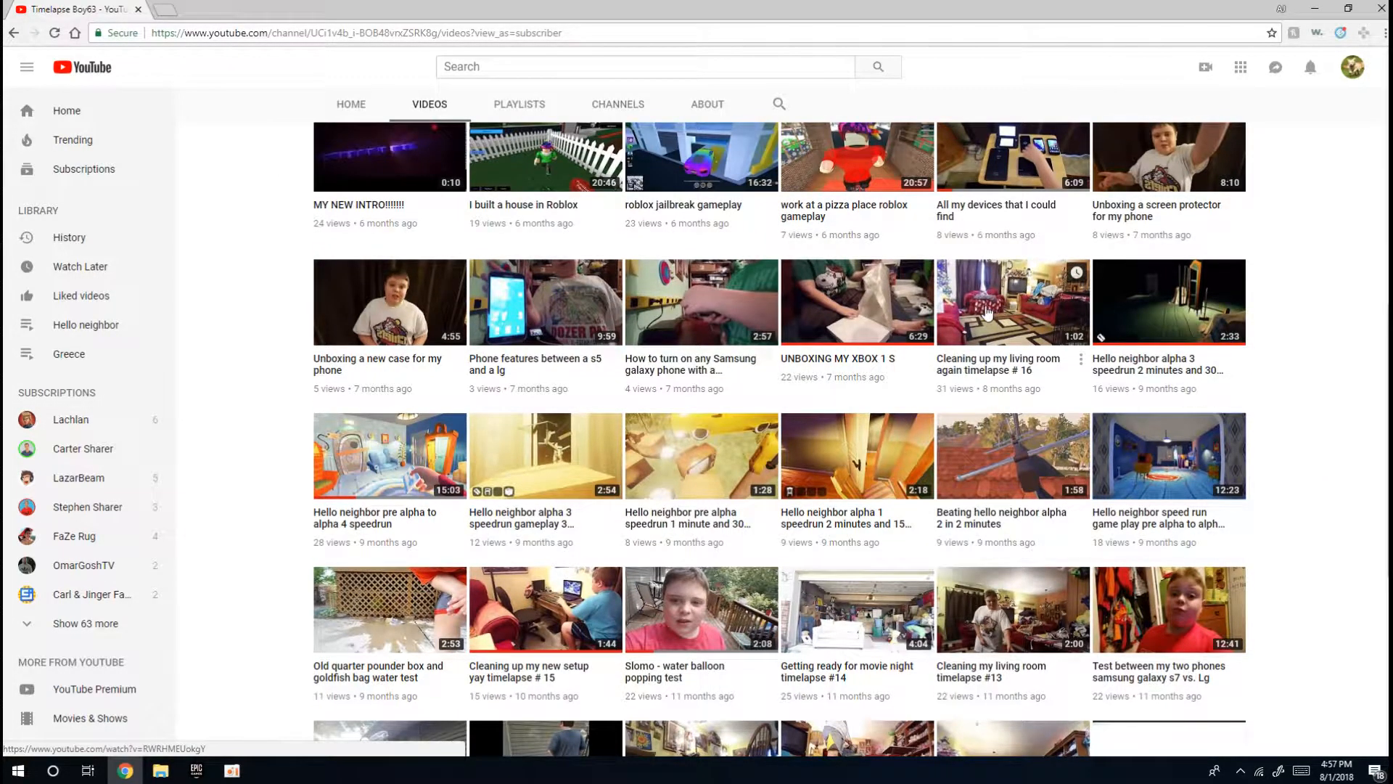
pyautogui.moveTo(1000, 296)
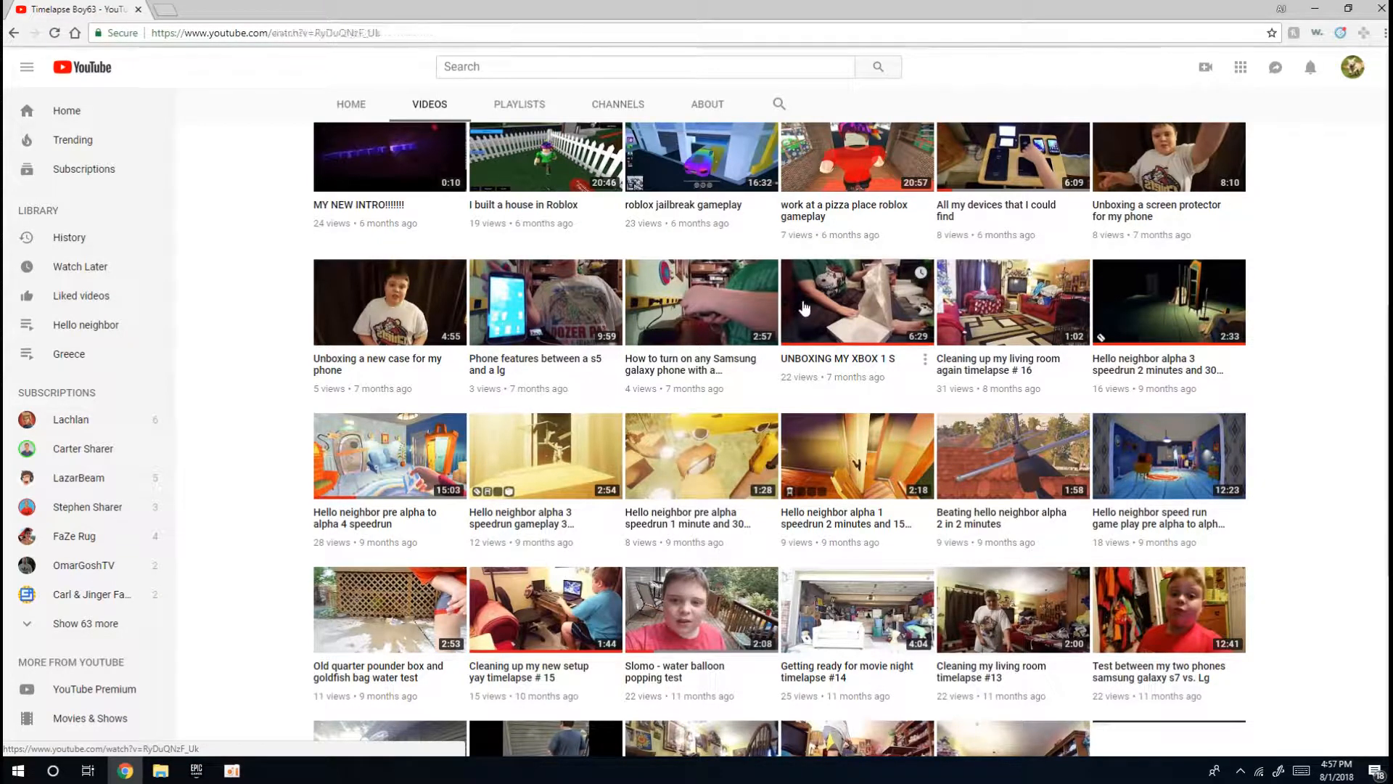
# Go back to the channel's Videos grid of uploads.
pyautogui.click(858, 302)
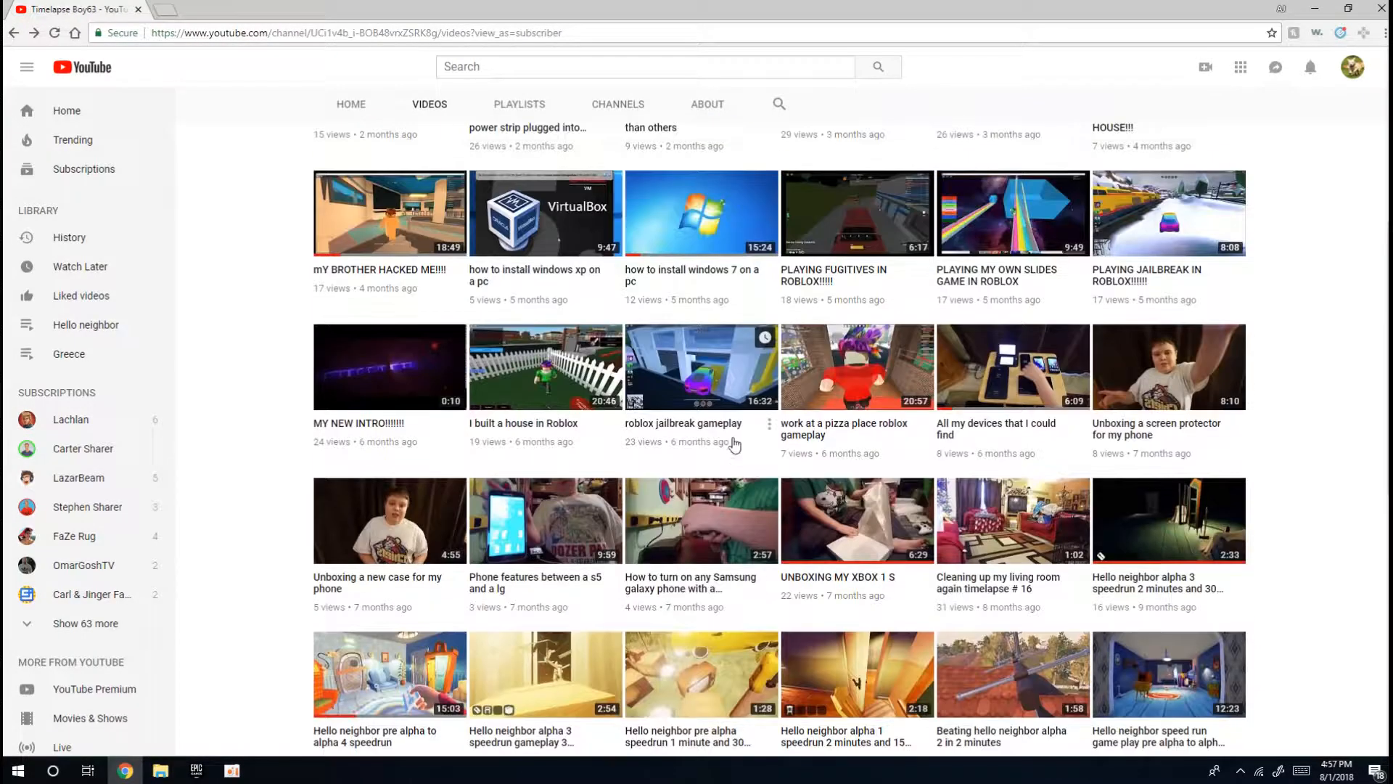
pyautogui.moveTo(535, 575)
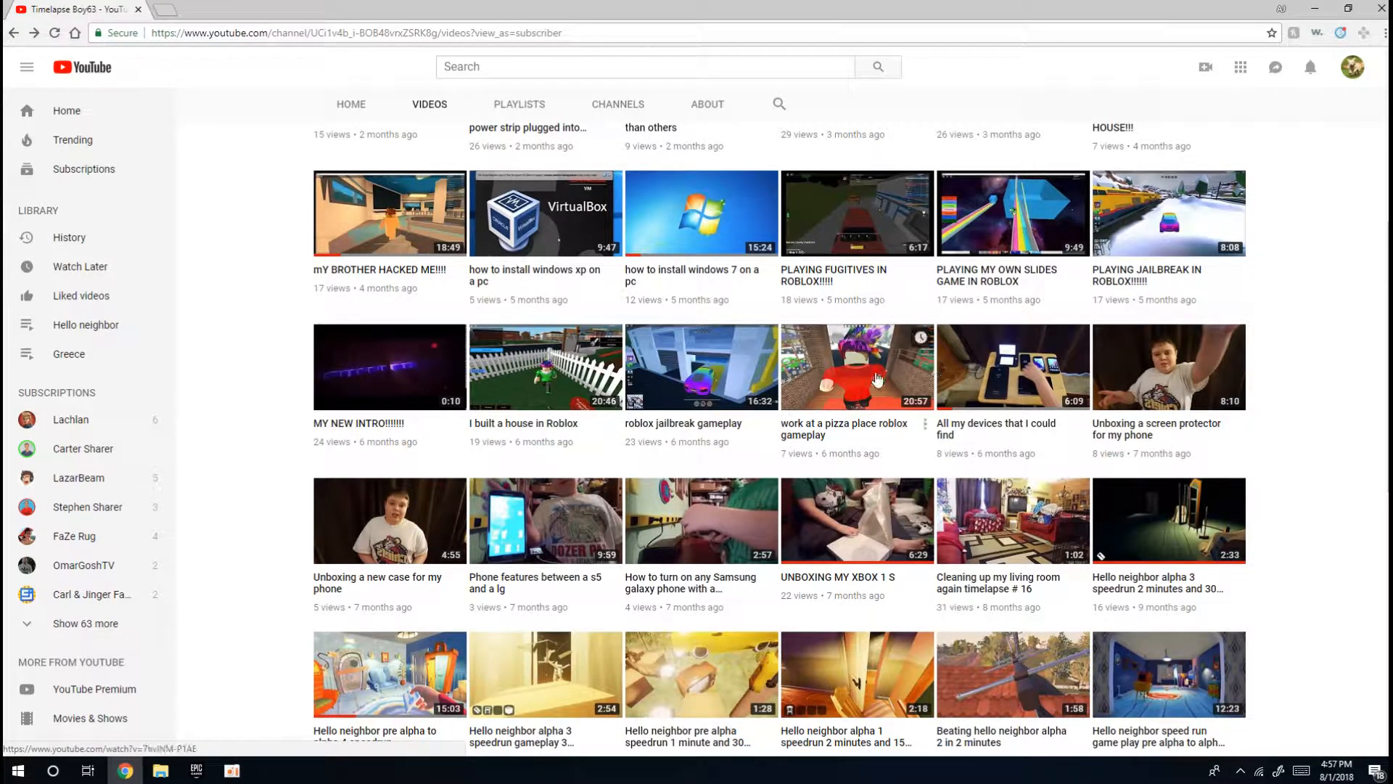
pyautogui.moveTo(430, 333)
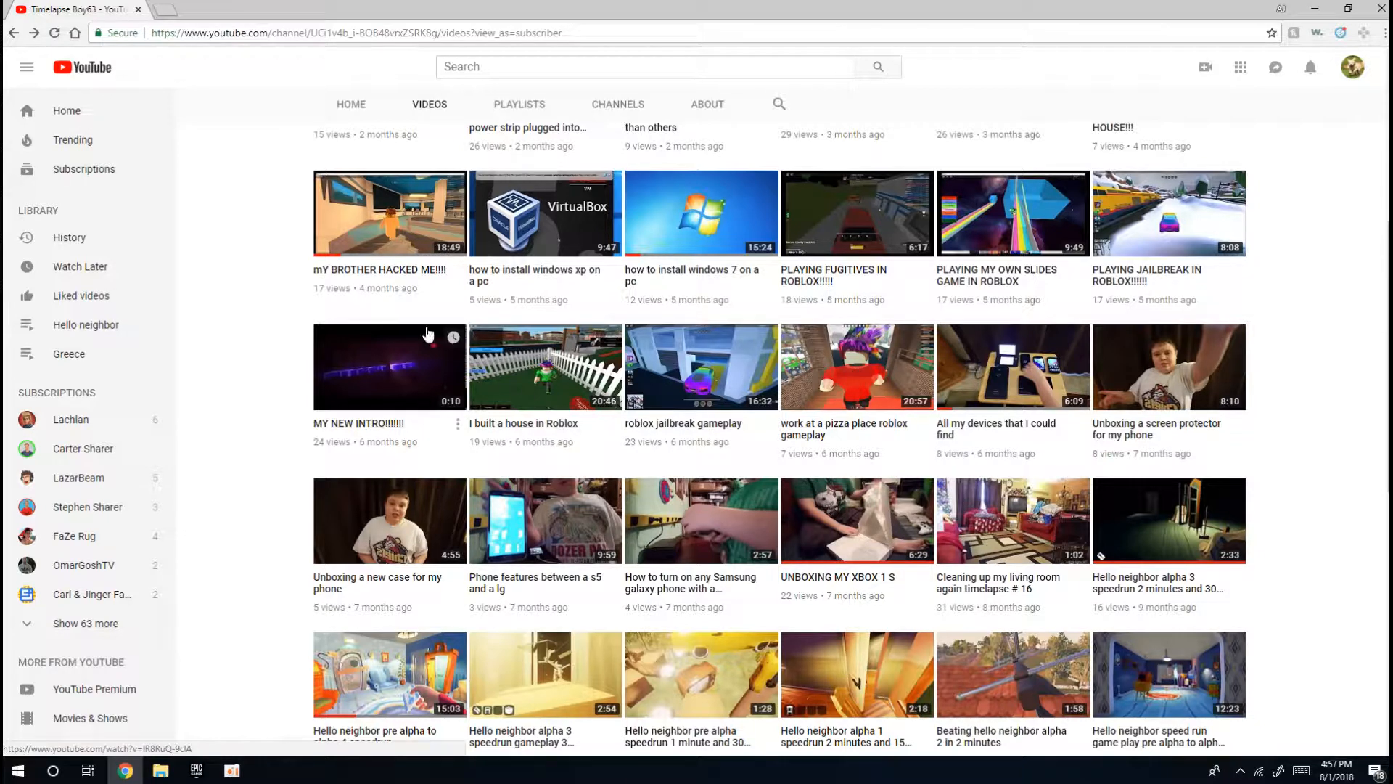
pyautogui.click(391, 365)
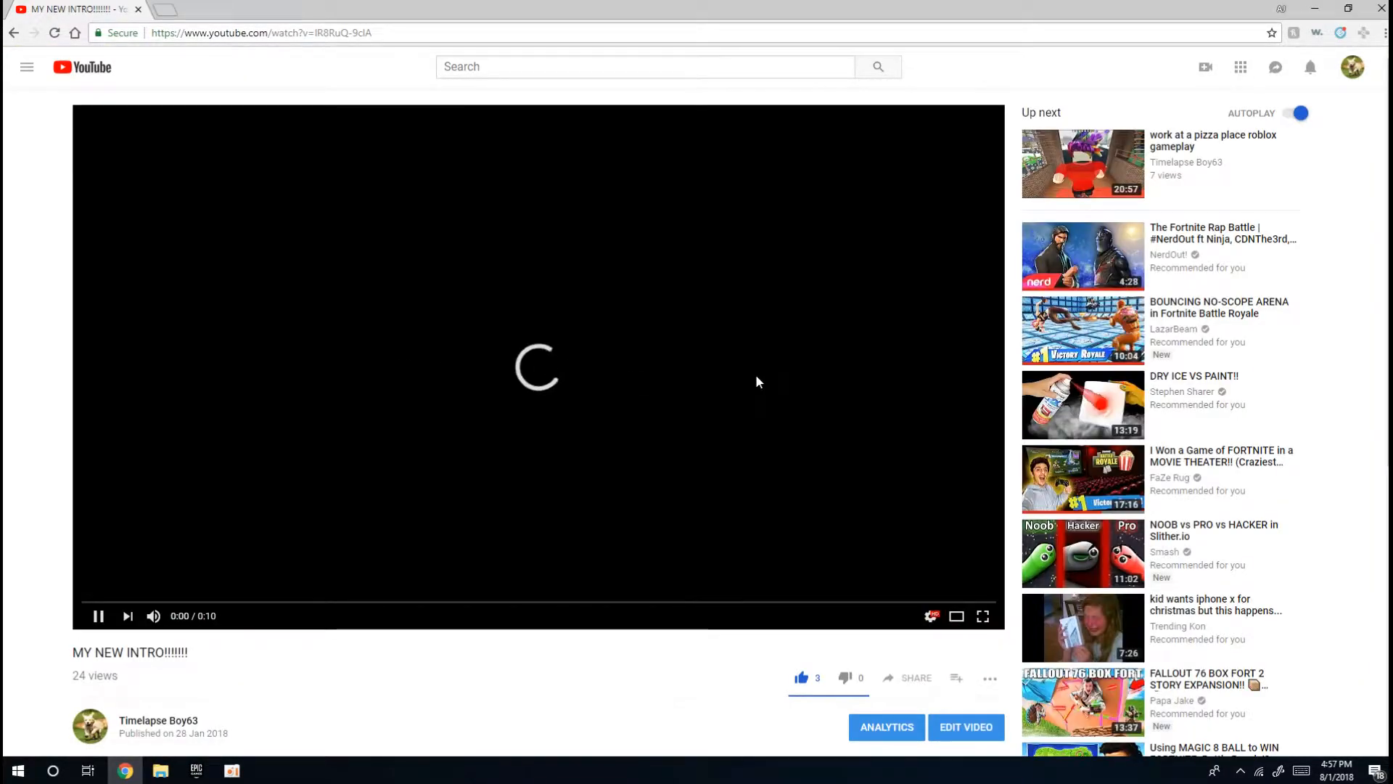
pyautogui.scroll(-3)
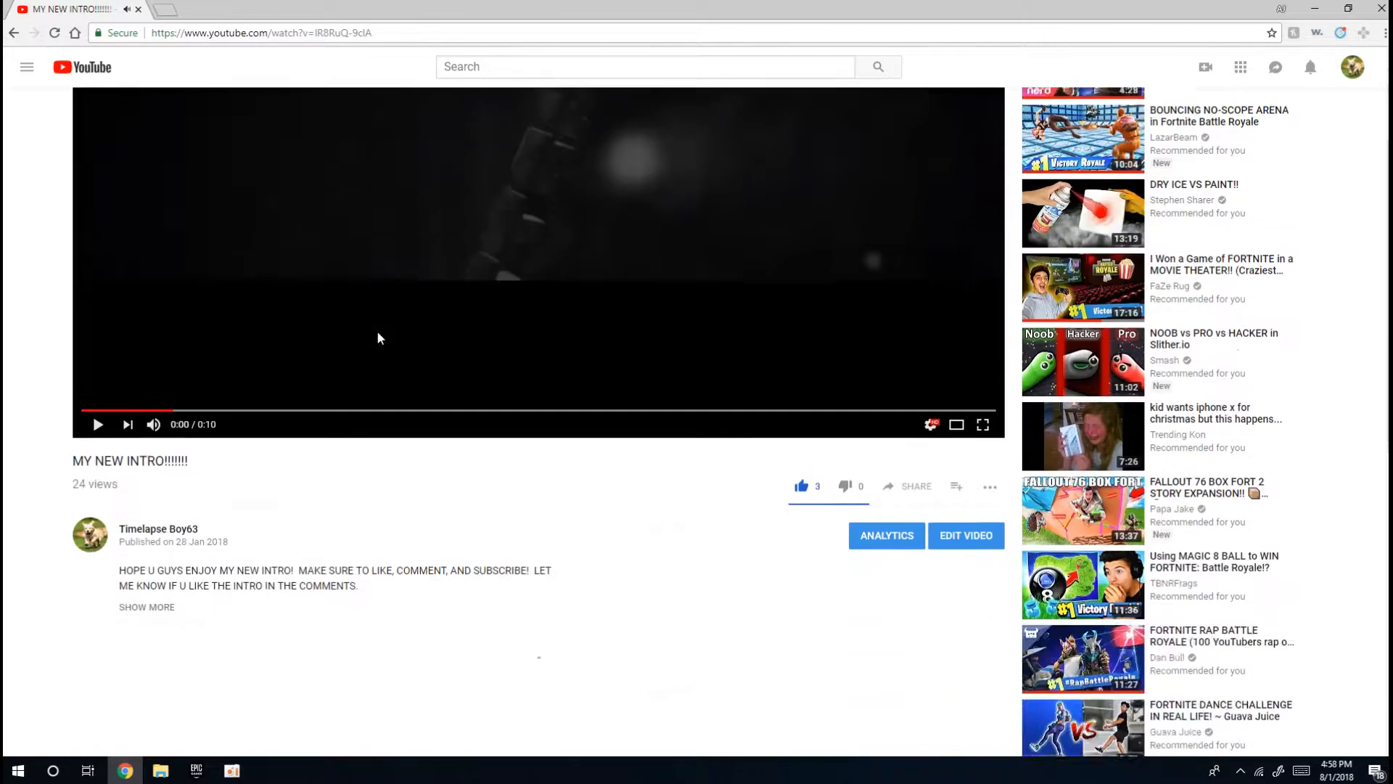
pyautogui.scroll(-3)
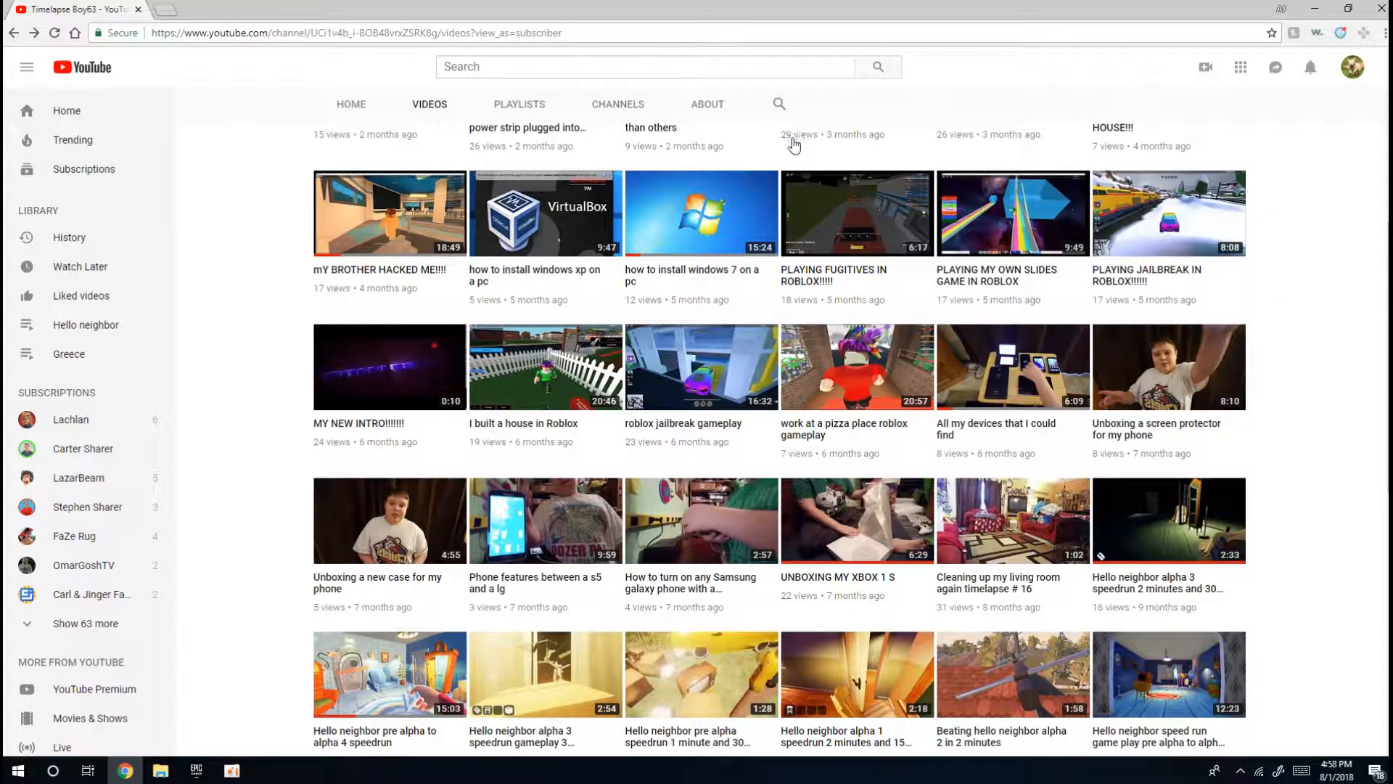
pyautogui.moveTo(1106, 373)
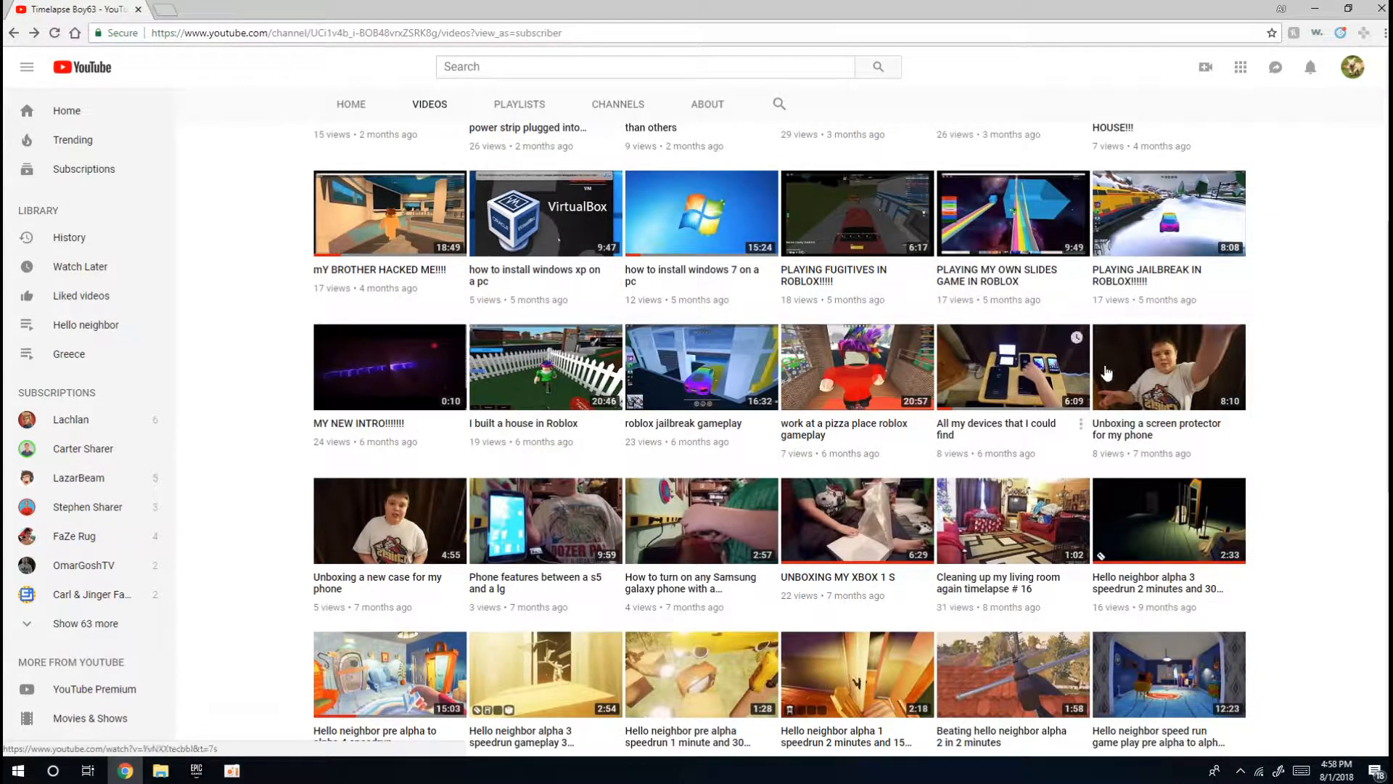
pyautogui.moveTo(1266, 242)
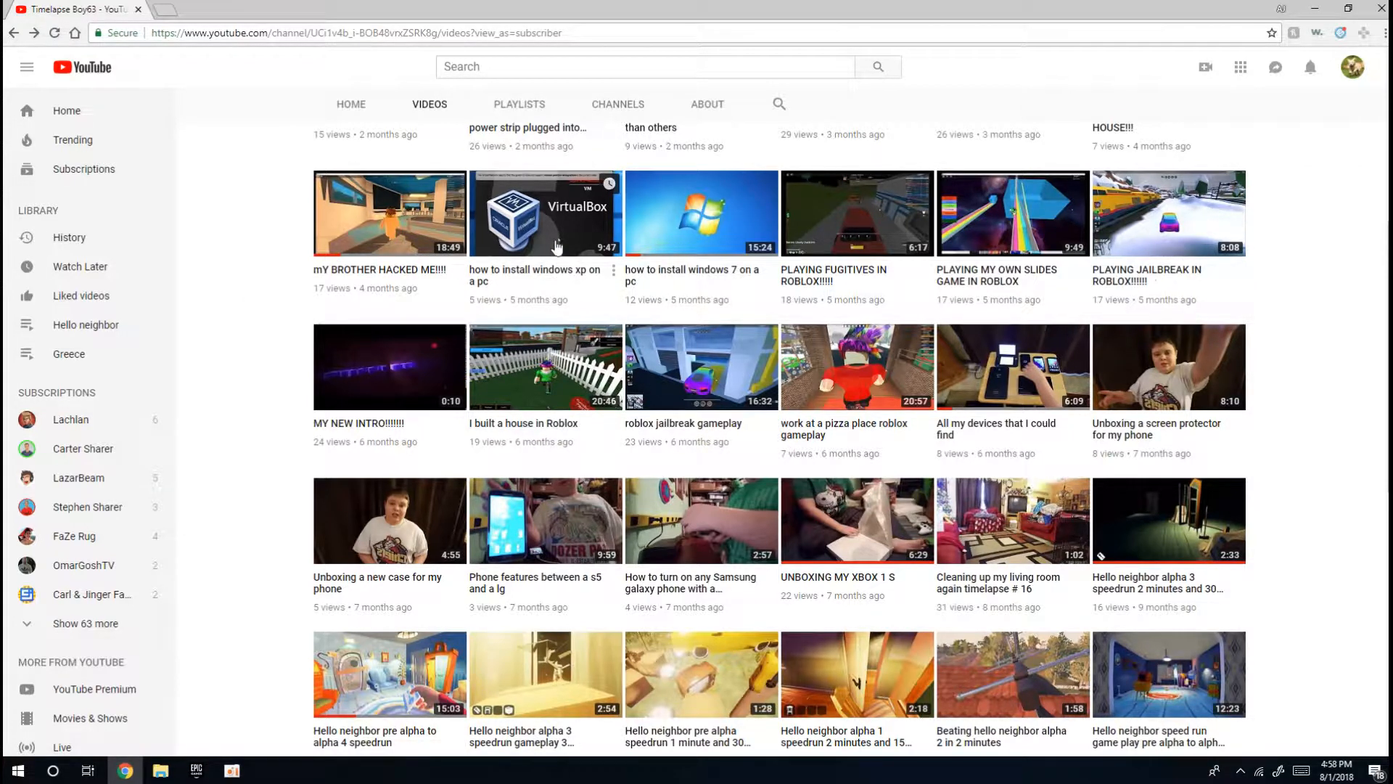
pyautogui.moveTo(650, 260)
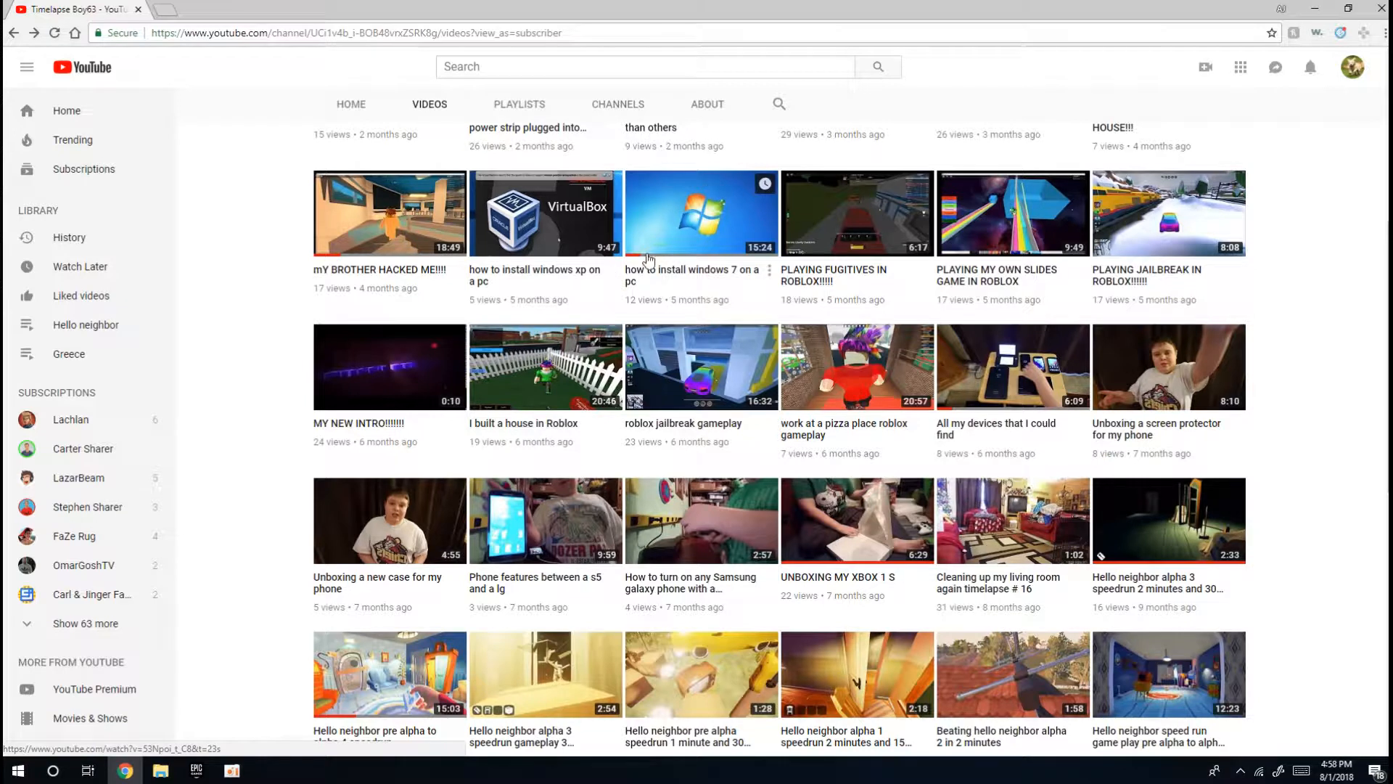
pyautogui.moveTo(569, 250)
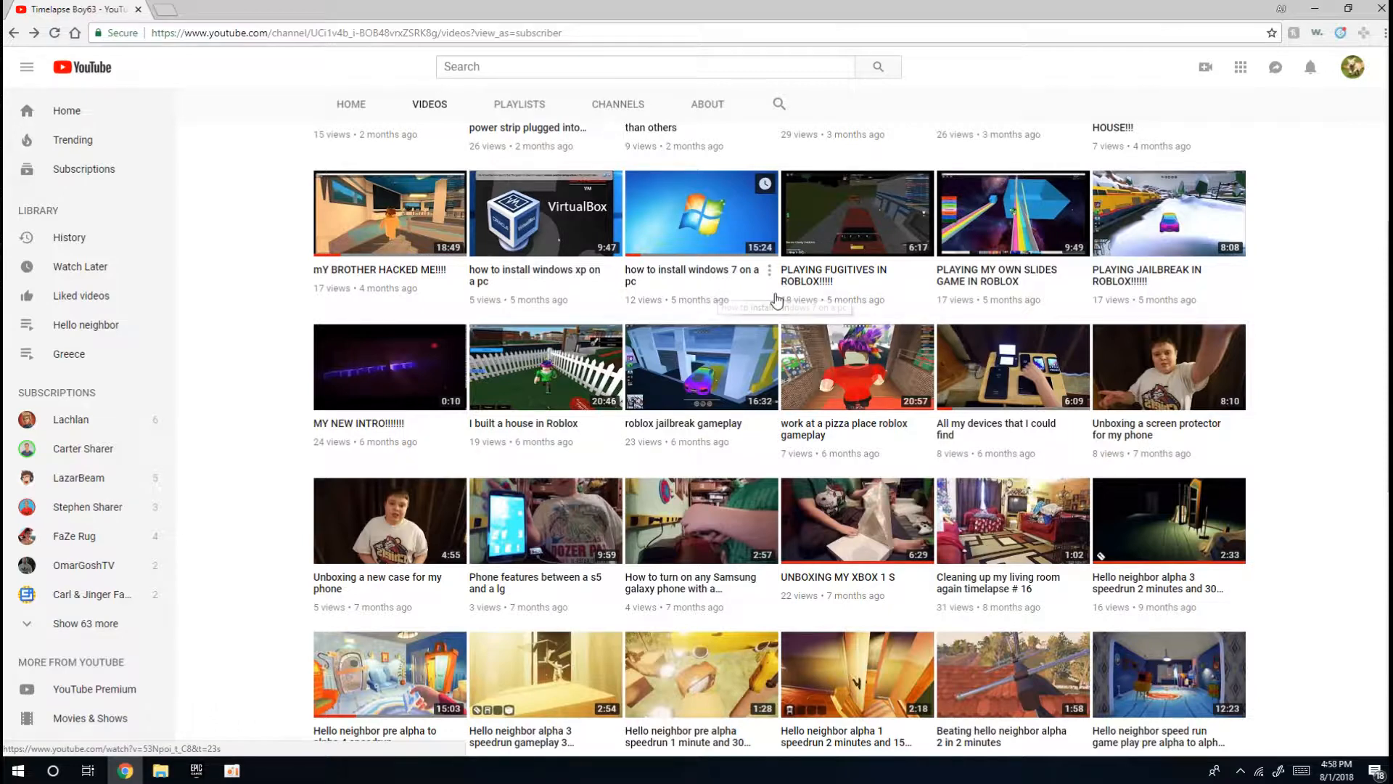
pyautogui.moveTo(999, 286)
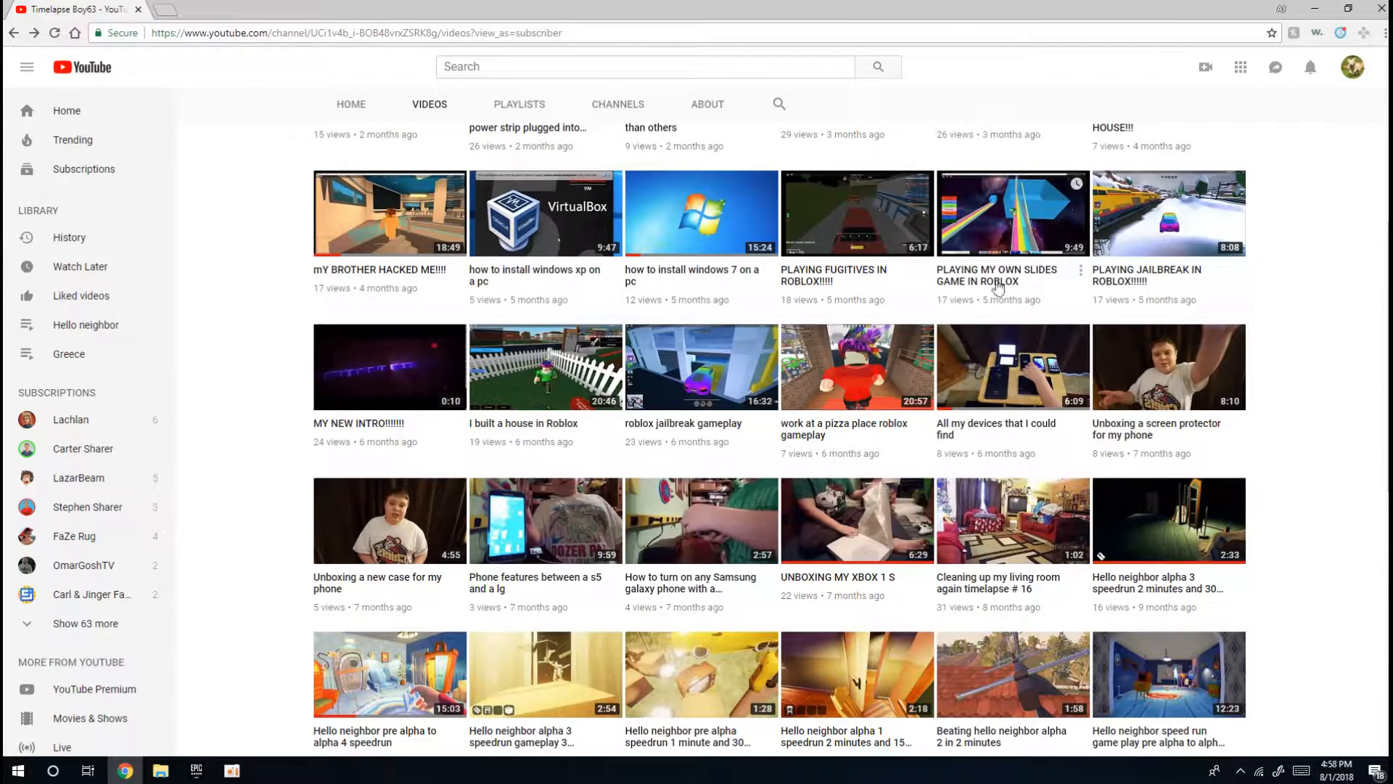
# Scroll down the uploads and open 'Getting ready for movie night timelapse #14'.
pyautogui.scroll(-3)
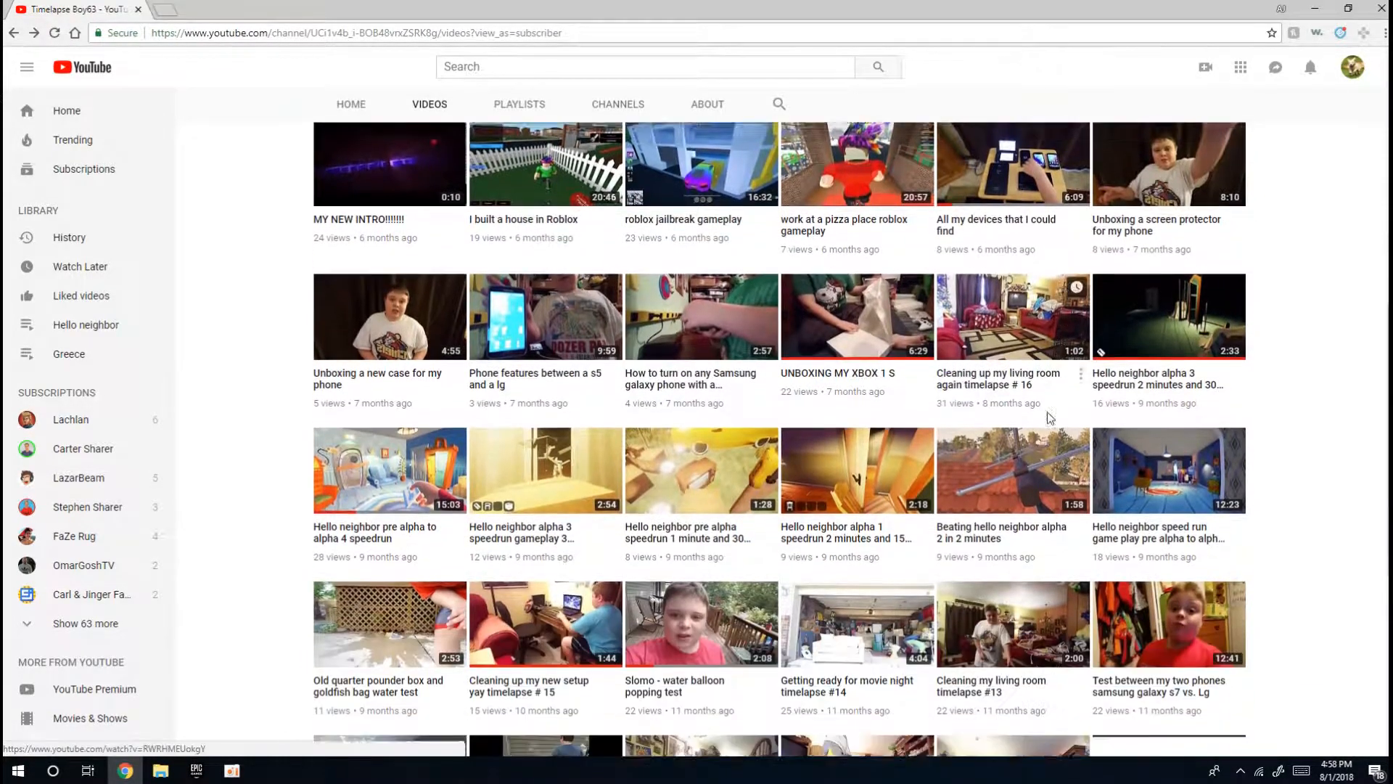
pyautogui.scroll(-3)
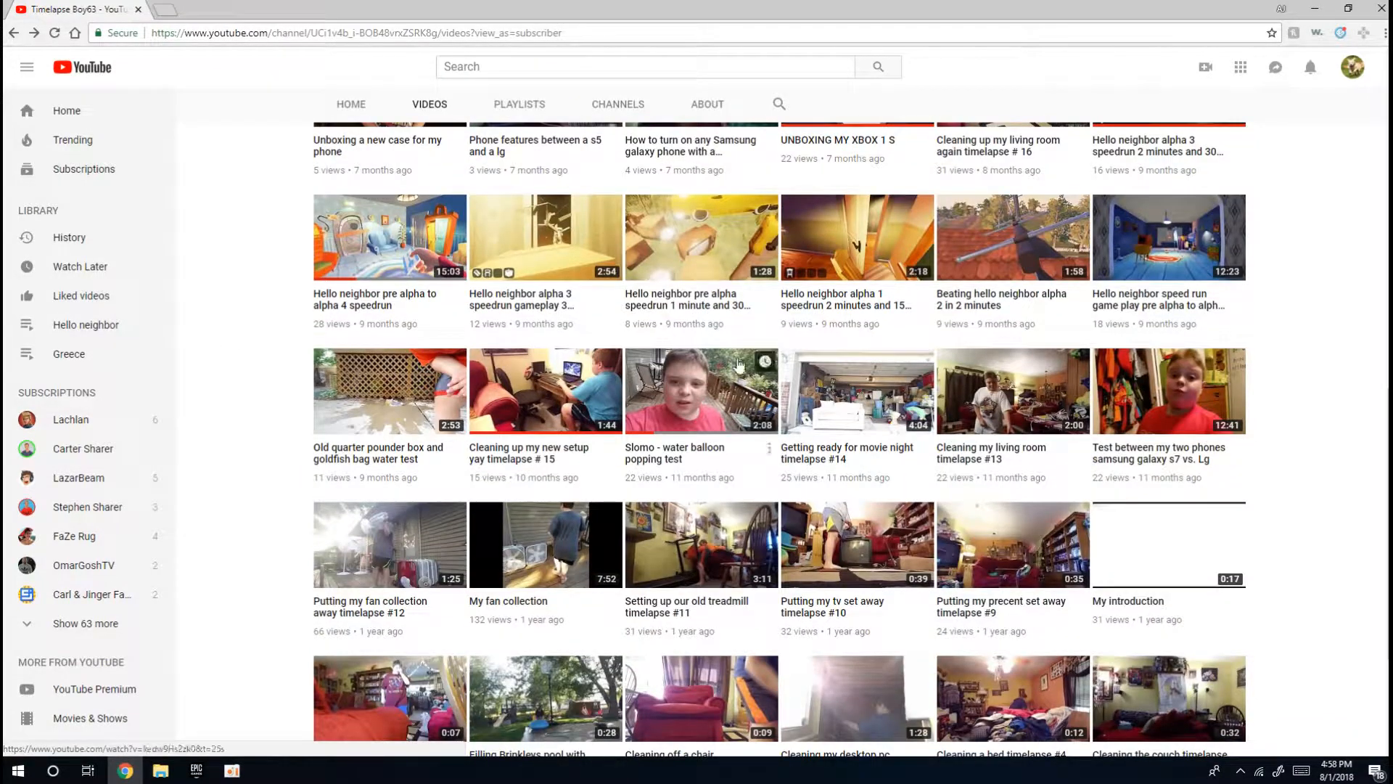
pyautogui.click(856, 392)
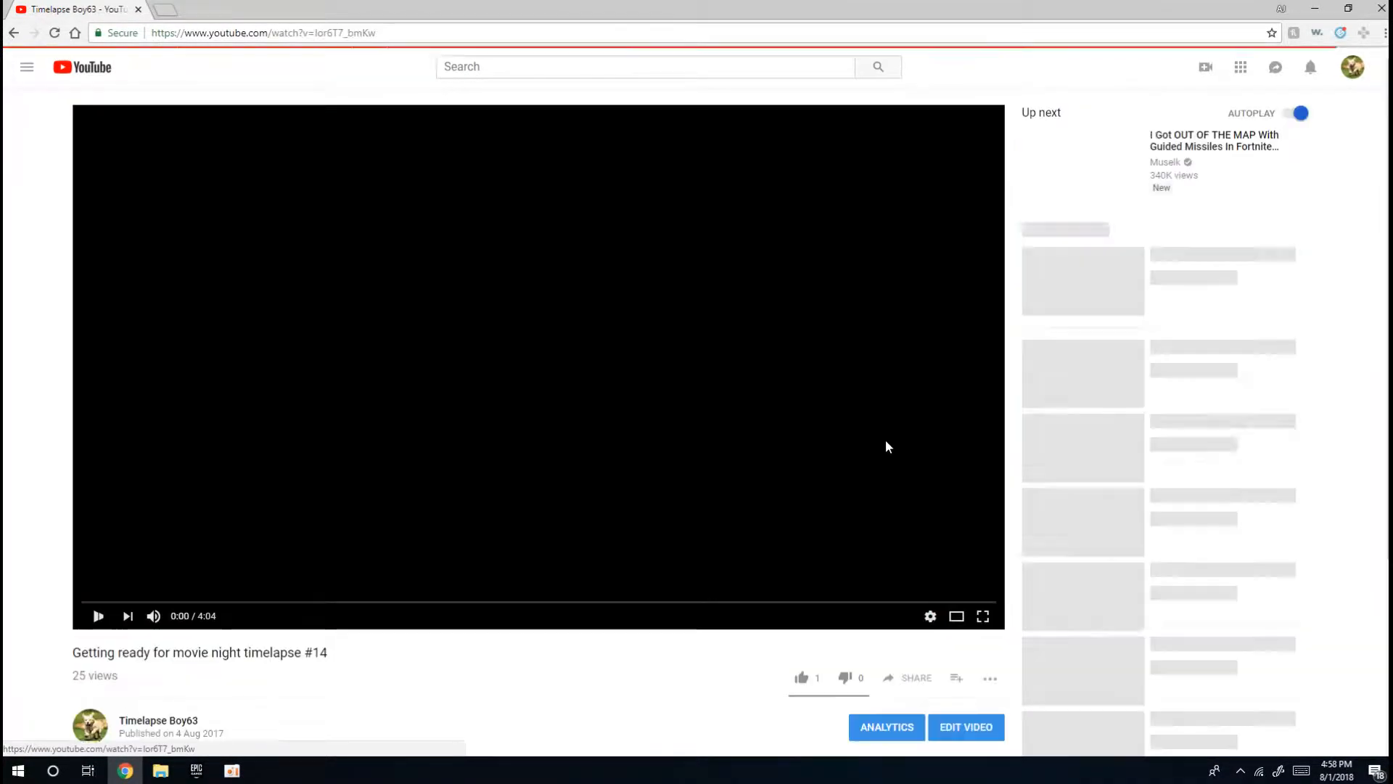
# Play the movie night timelapse briefly, go back and open the fan collection timelapse #12.
pyautogui.click(983, 615)
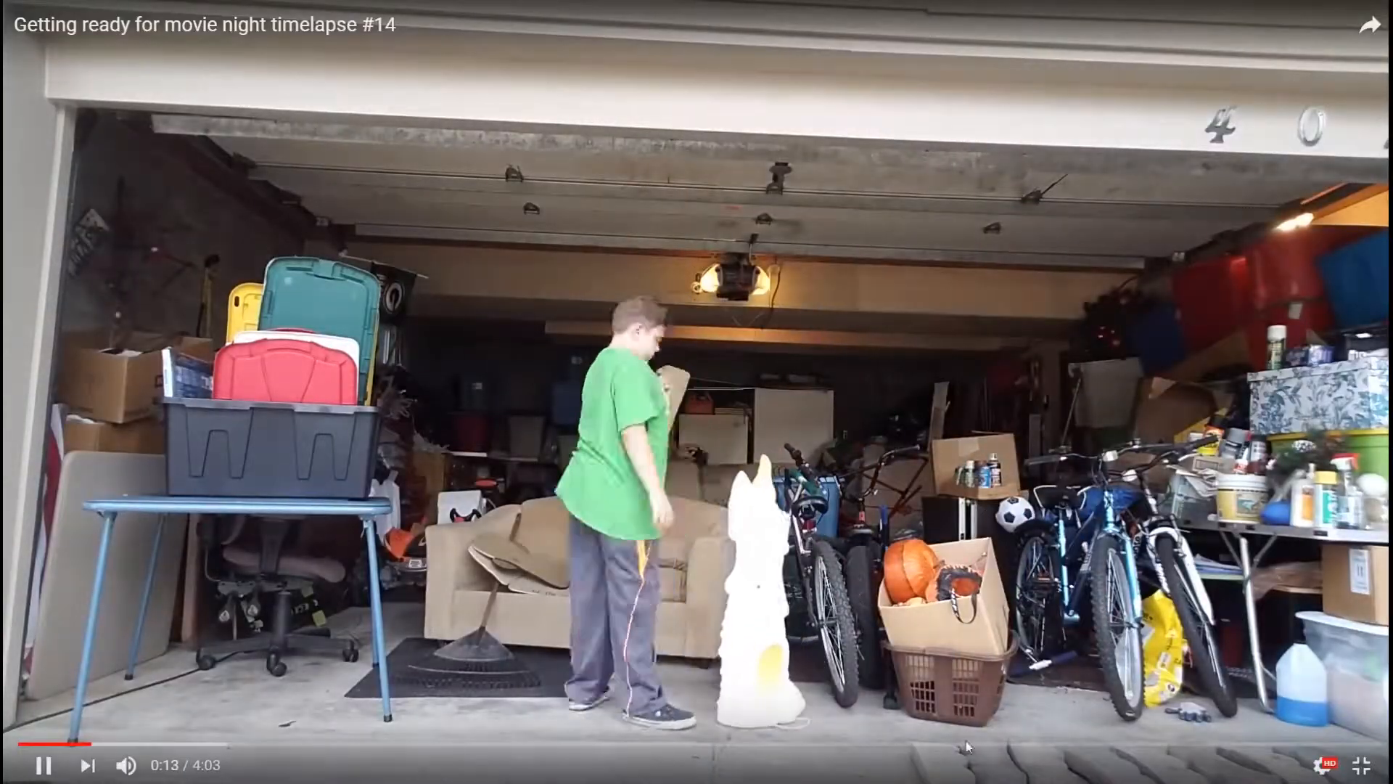
pyautogui.click(1374, 760)
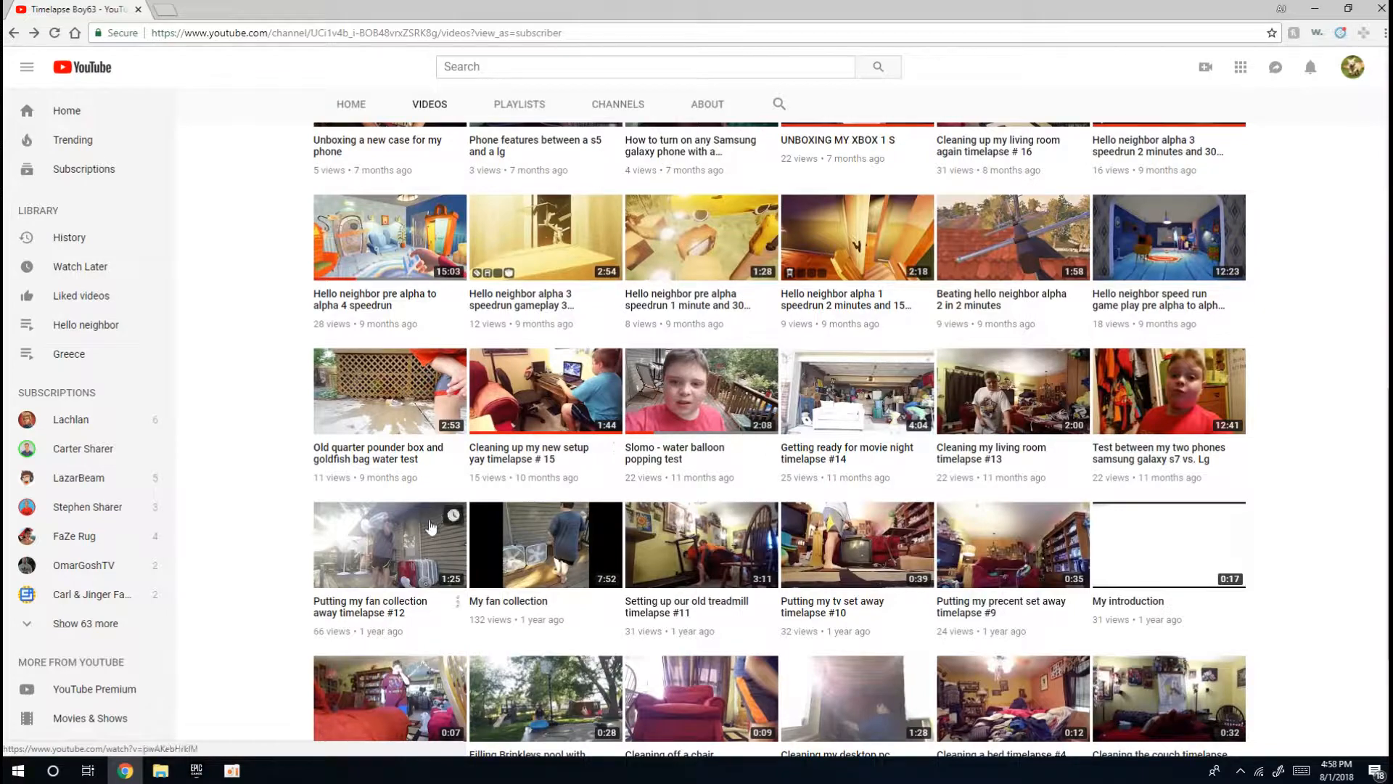
pyautogui.click(391, 544)
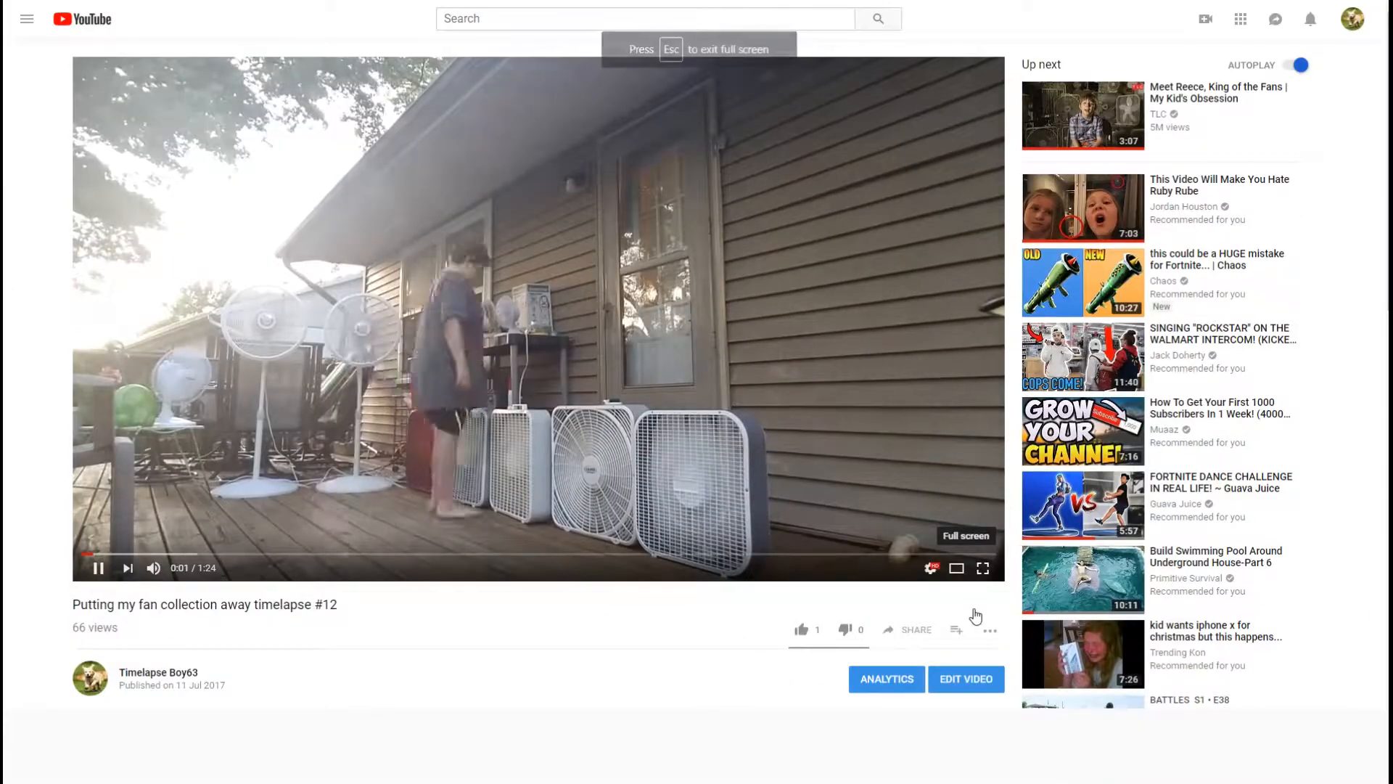
# Leave full-screen while the fan collection timelapse #12 plays to its end.
pyautogui.click(983, 569)
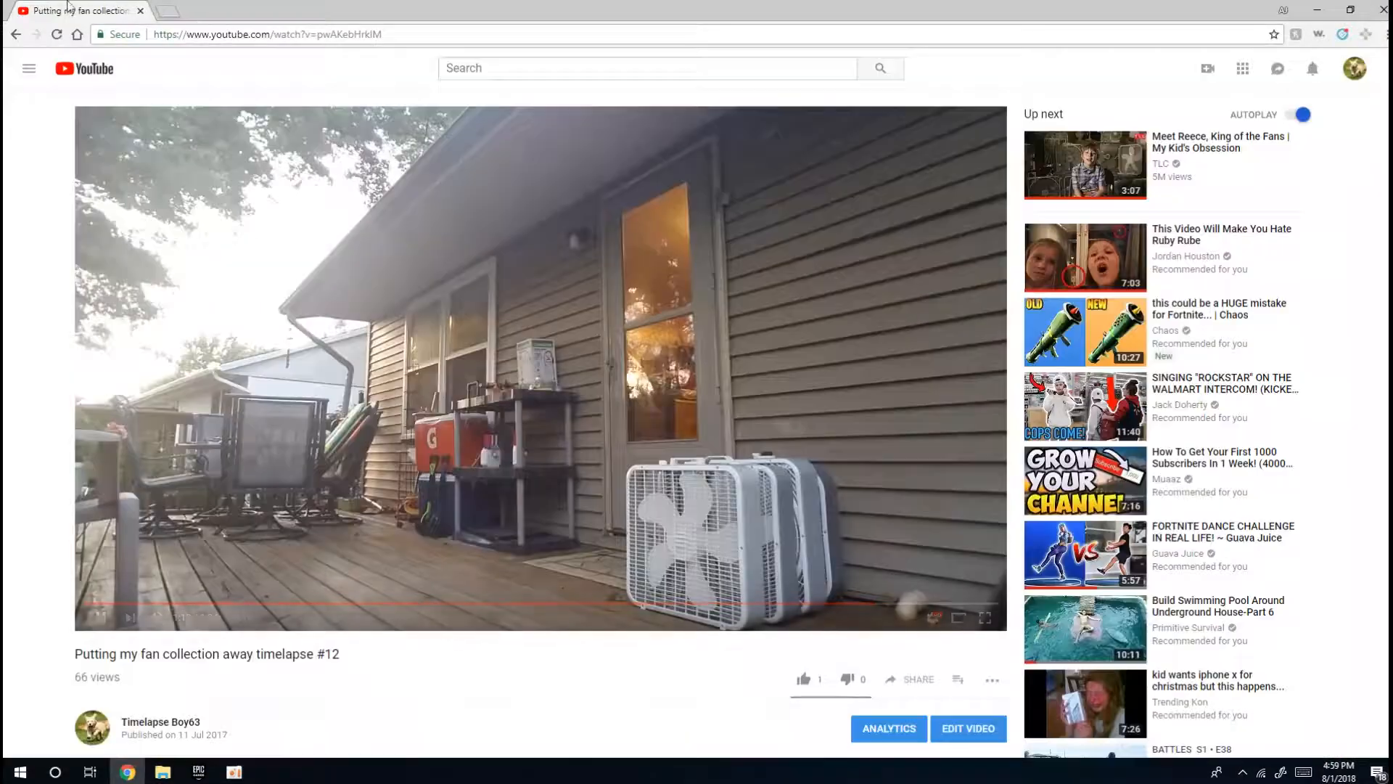
# Return to the Videos grid and scroll up to the Timelapse Boy63 channel banner.
pyautogui.click(153, 721)
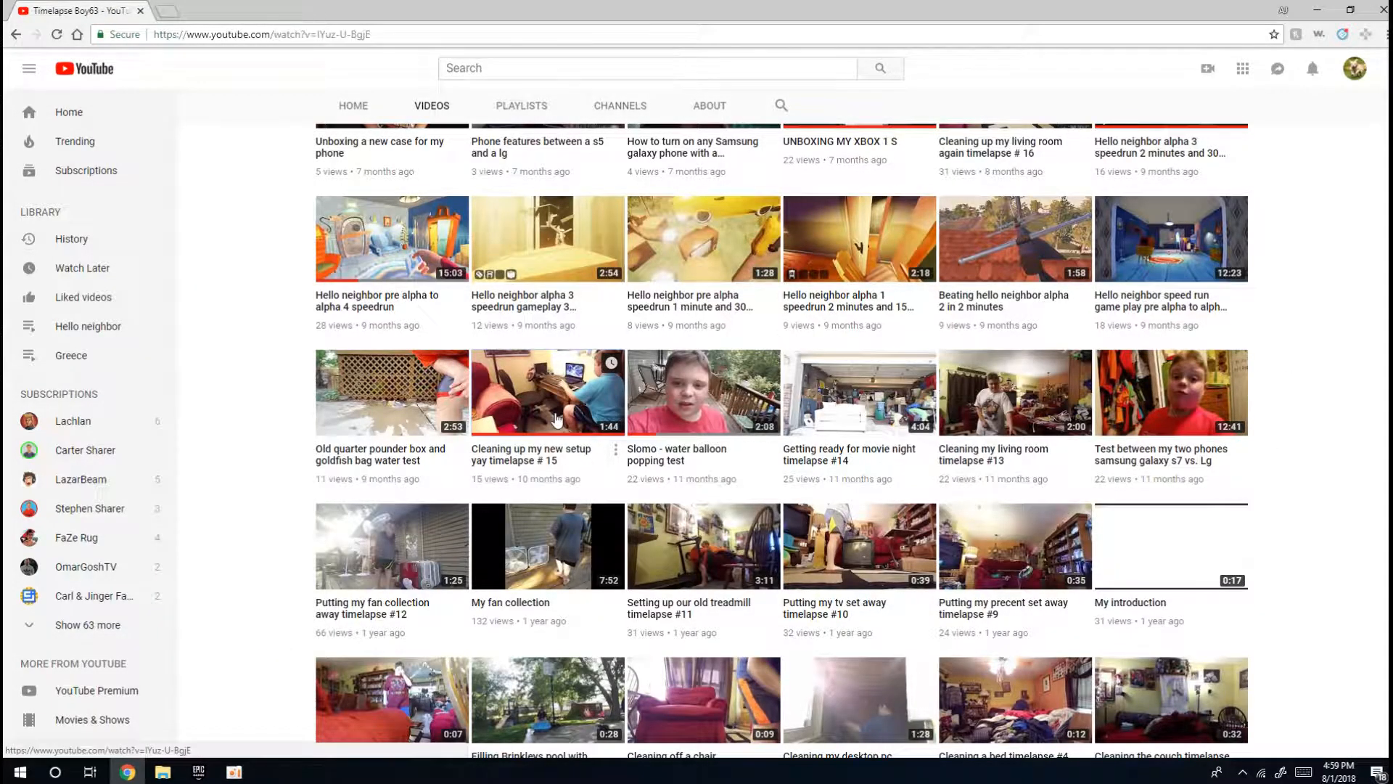
pyautogui.click(547, 392)
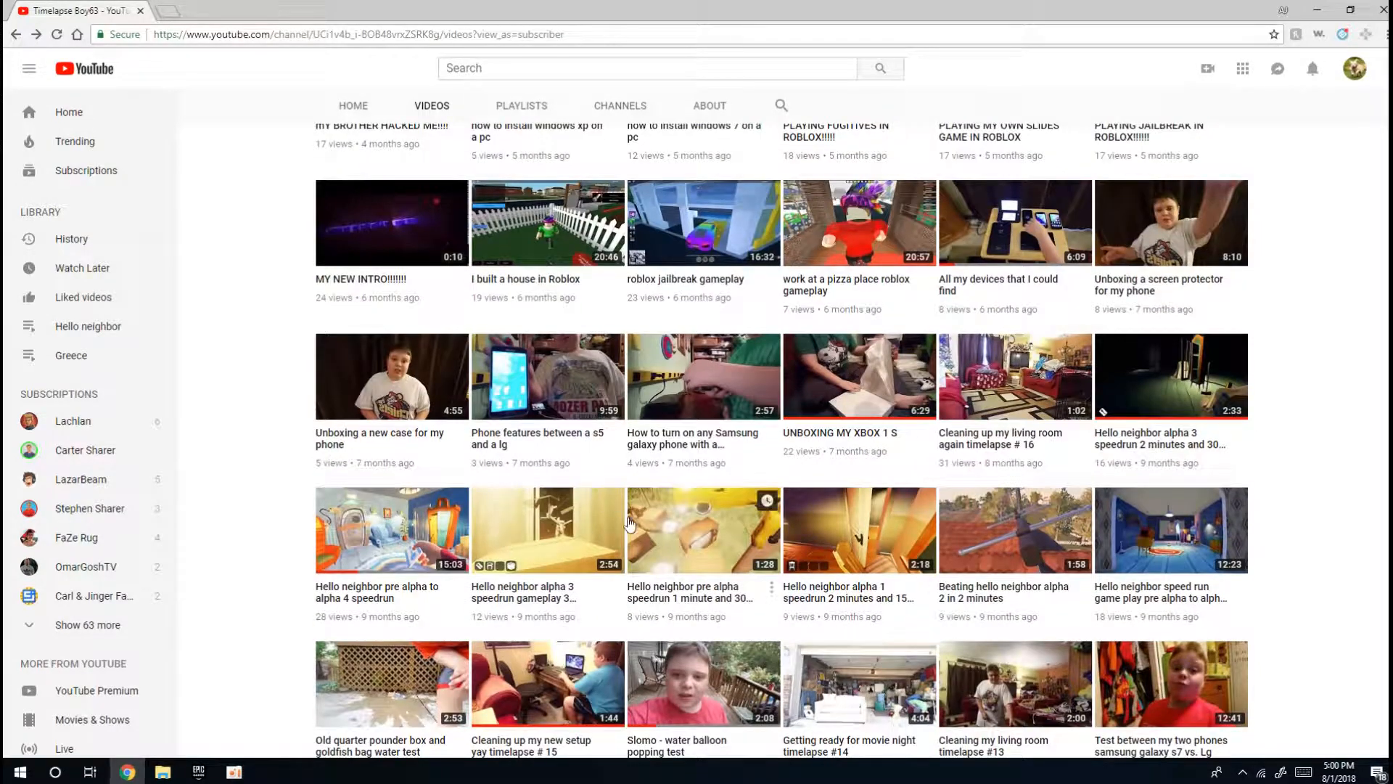
pyautogui.scroll(3)
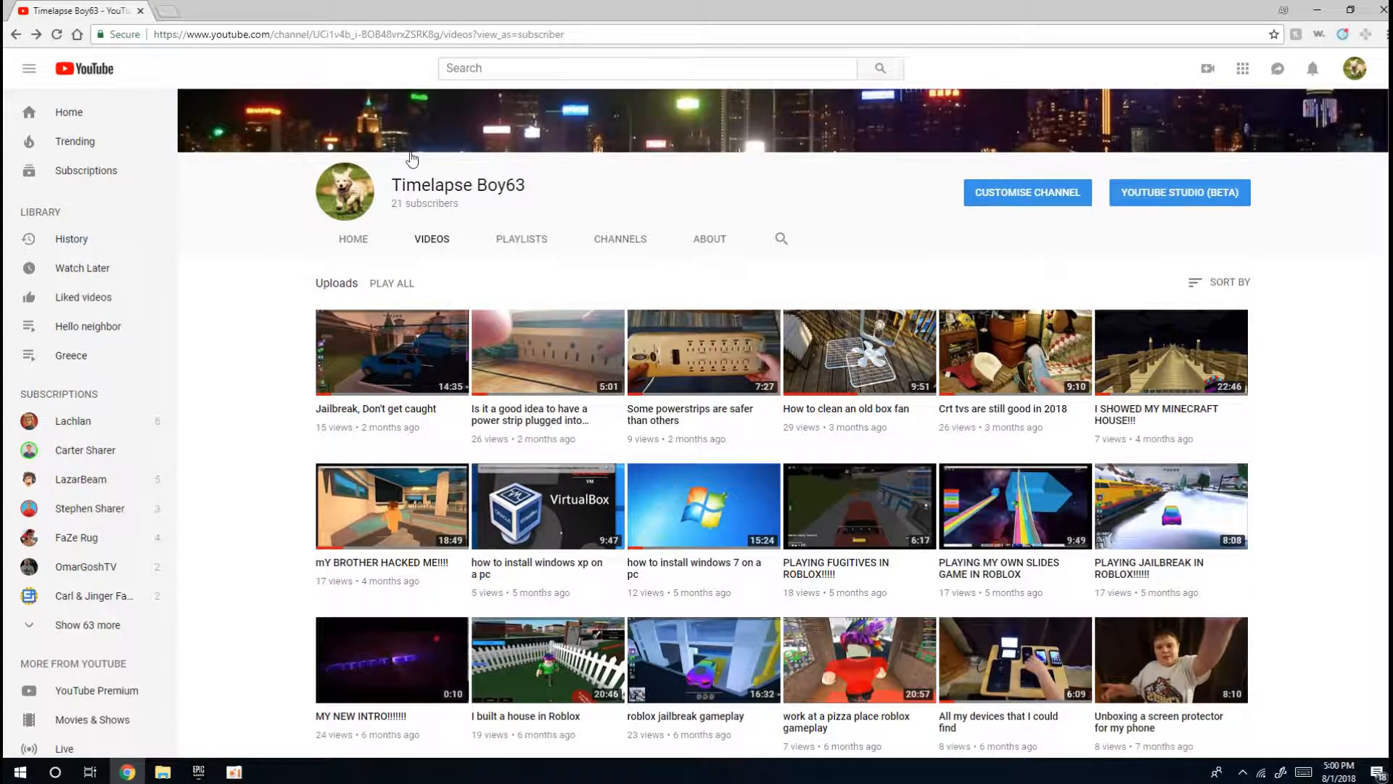
pyautogui.moveTo(826, 578)
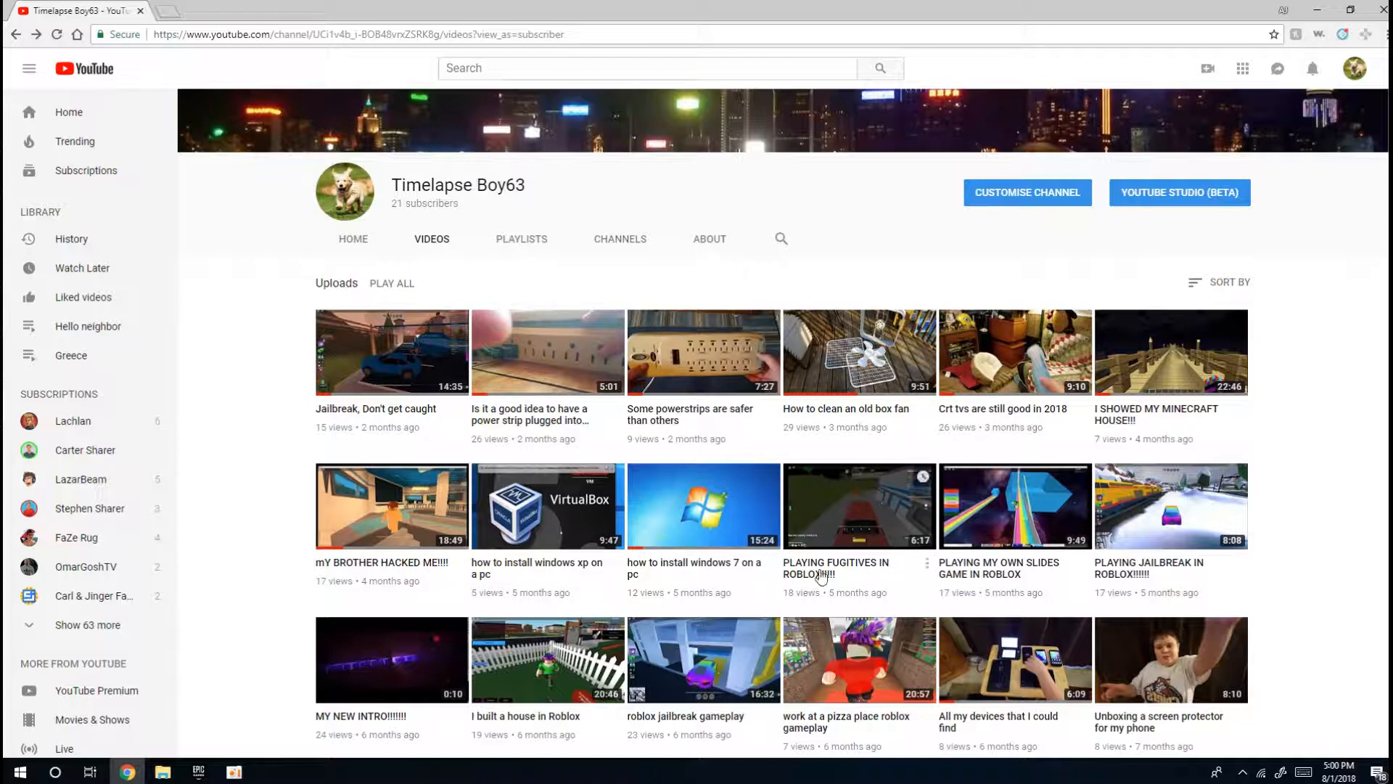